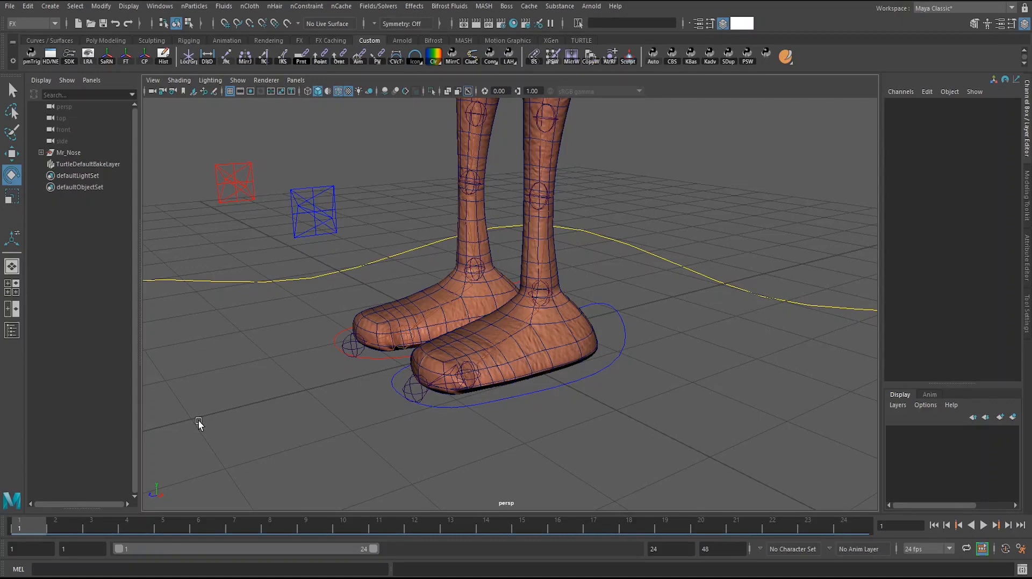
mouse_move(212, 255)
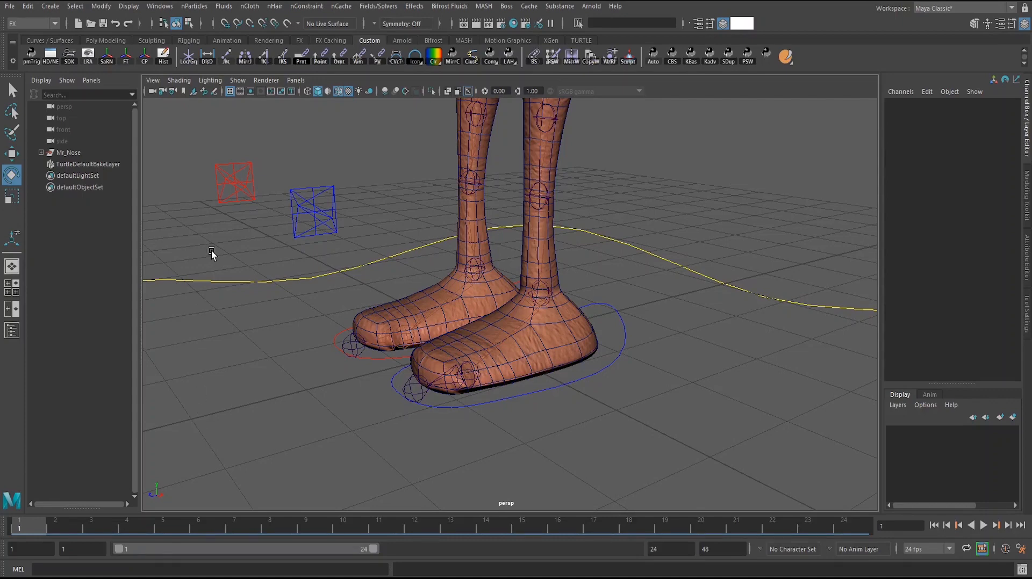
mouse_move(284, 308)
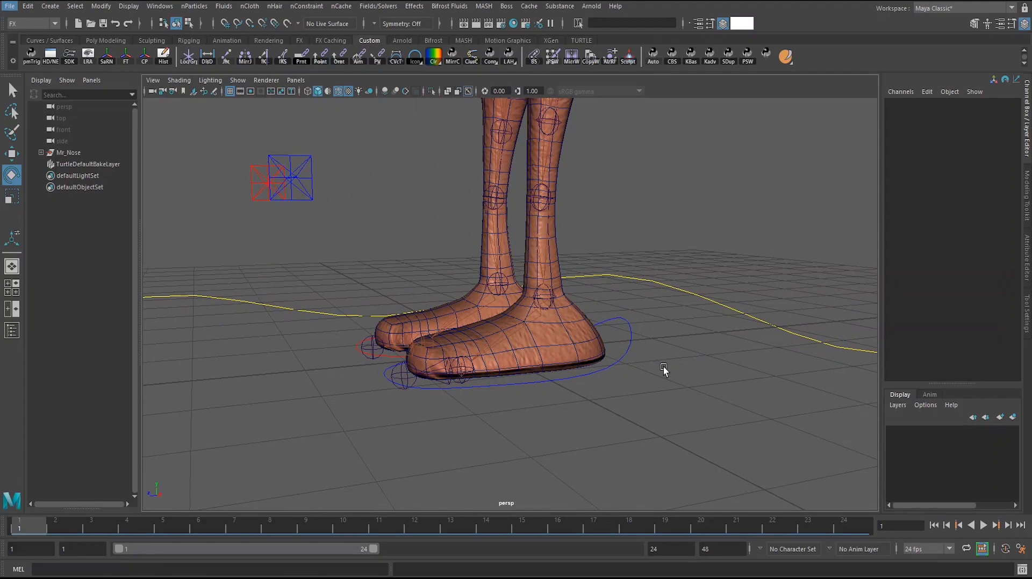
mouse_move(393, 315)
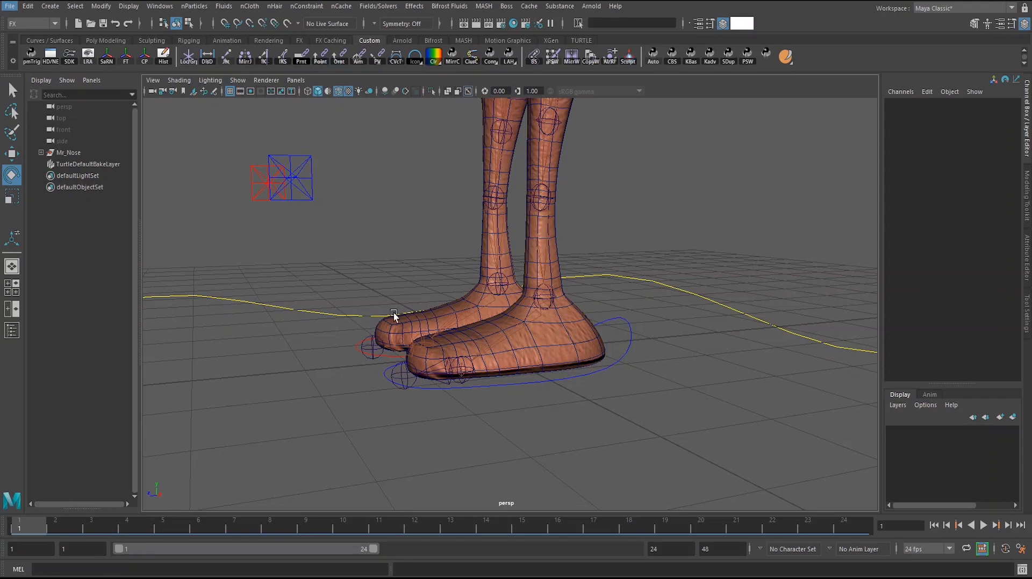
mouse_move(352, 352)
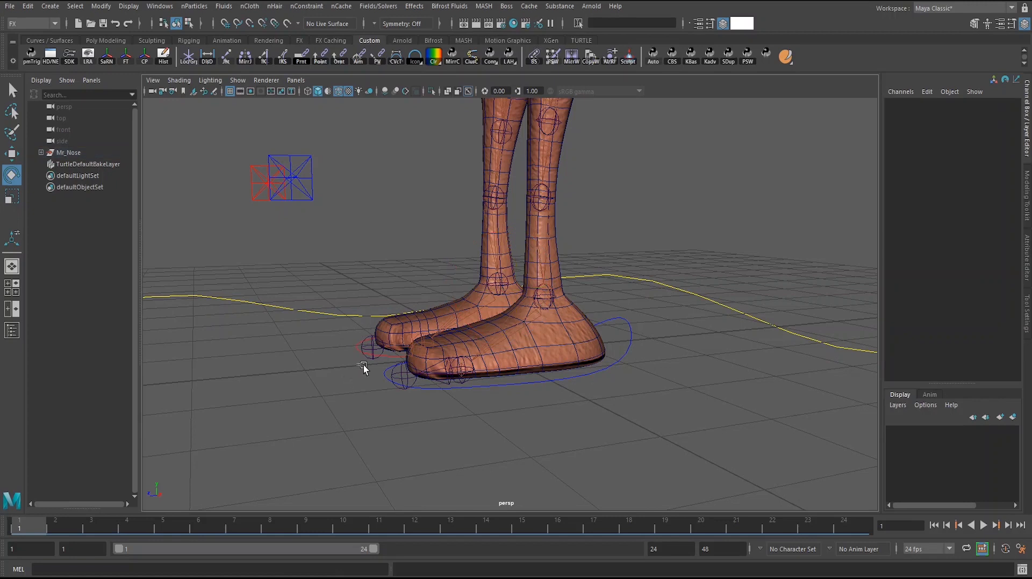
- Turn on lf_leg_icon's Ctrl Vis and select the left foot's all-contact control
drag(360, 368, 387, 387)
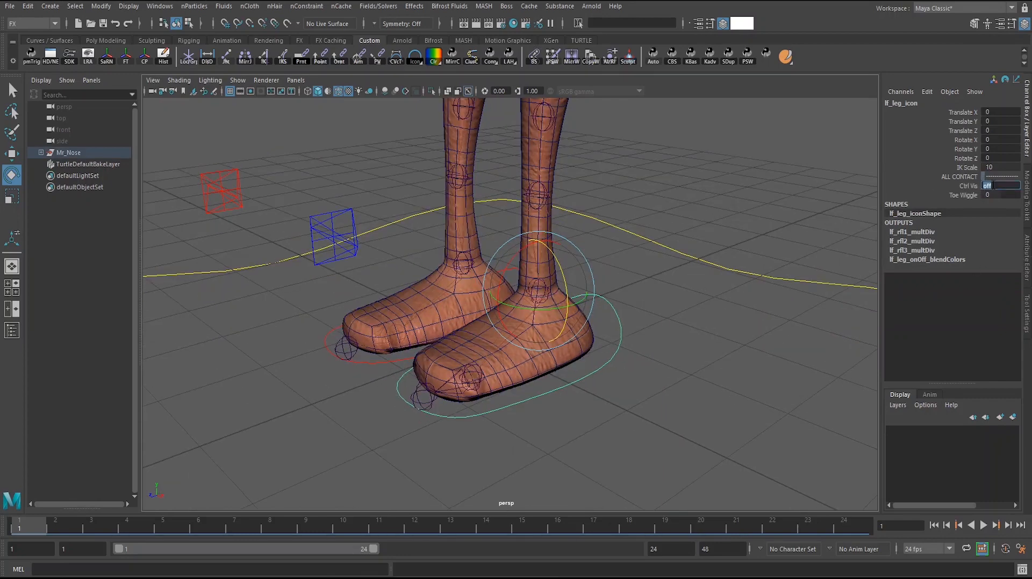
click(999, 186)
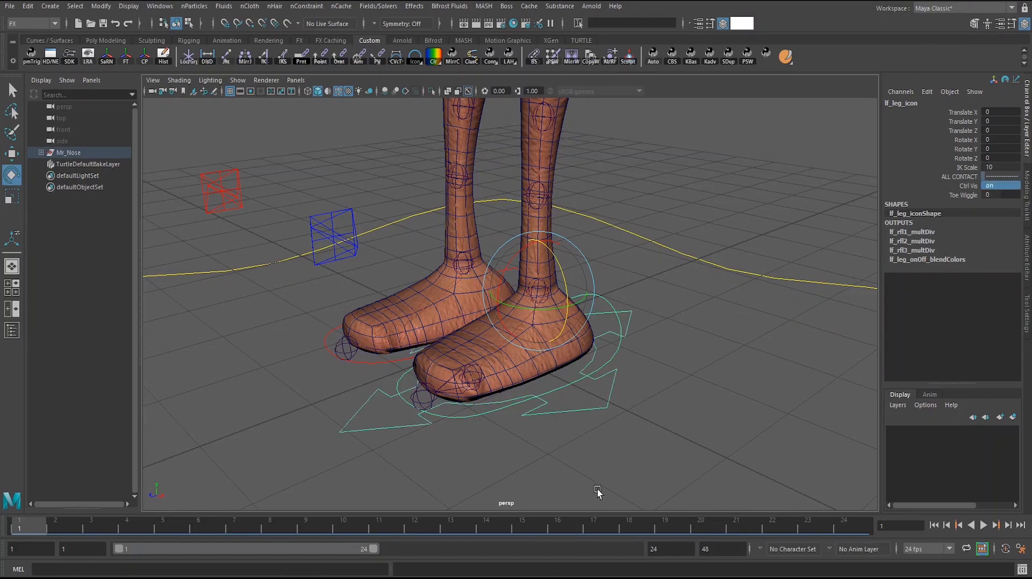
mouse_move(598, 453)
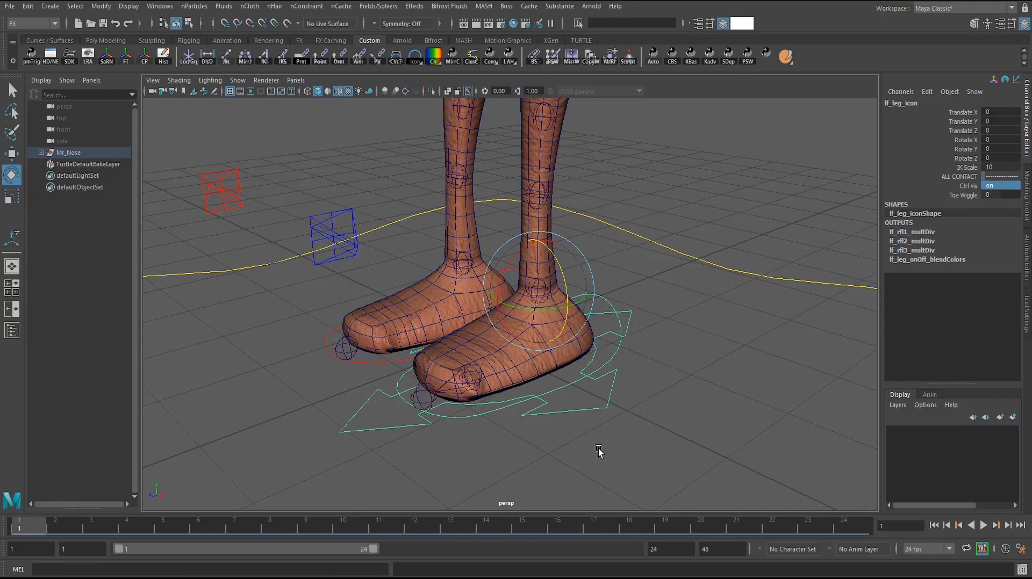
click(490, 292)
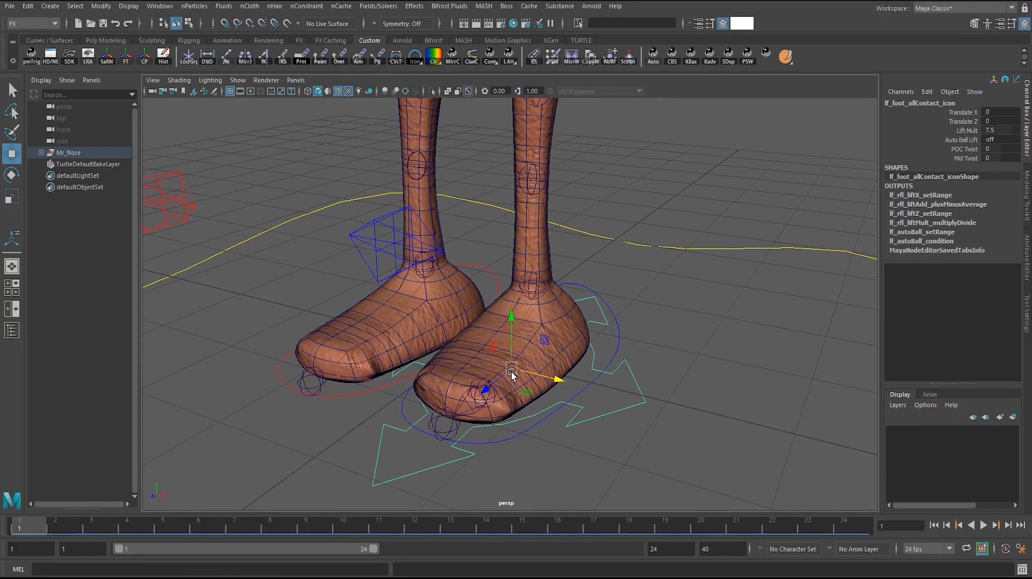
drag(487, 389, 562, 342)
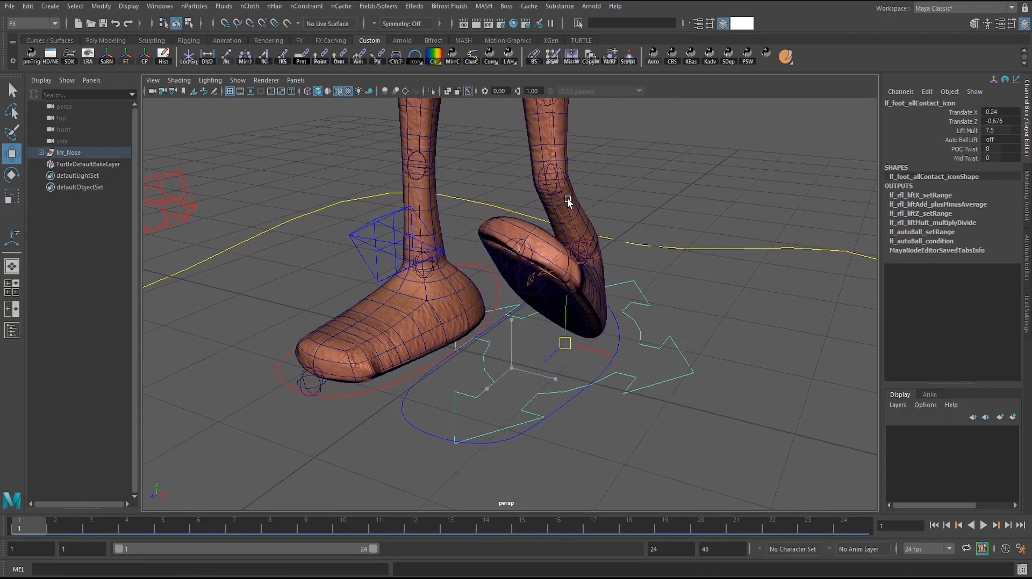
drag(565, 343, 428, 387)
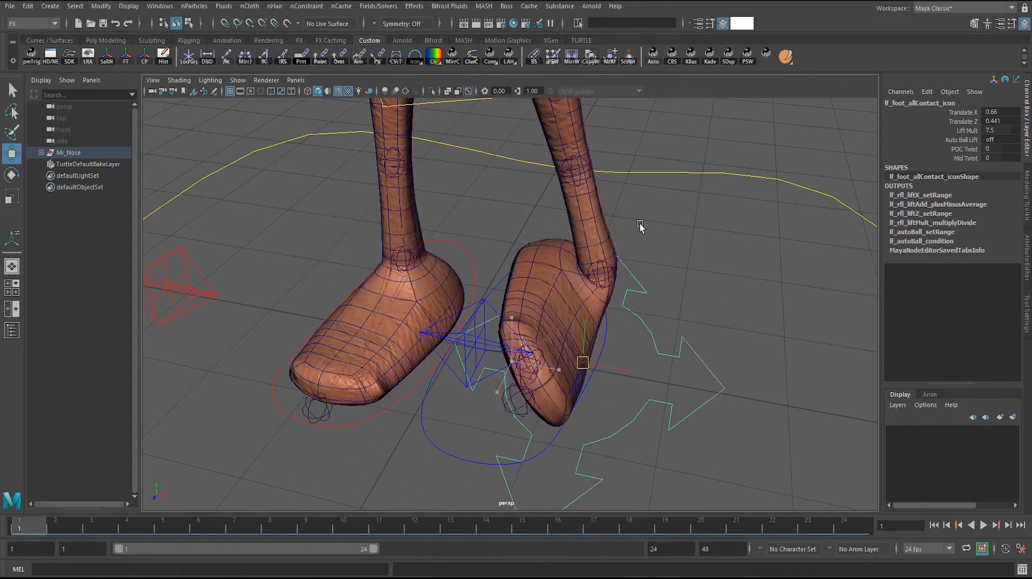
drag(583, 362, 540, 296)
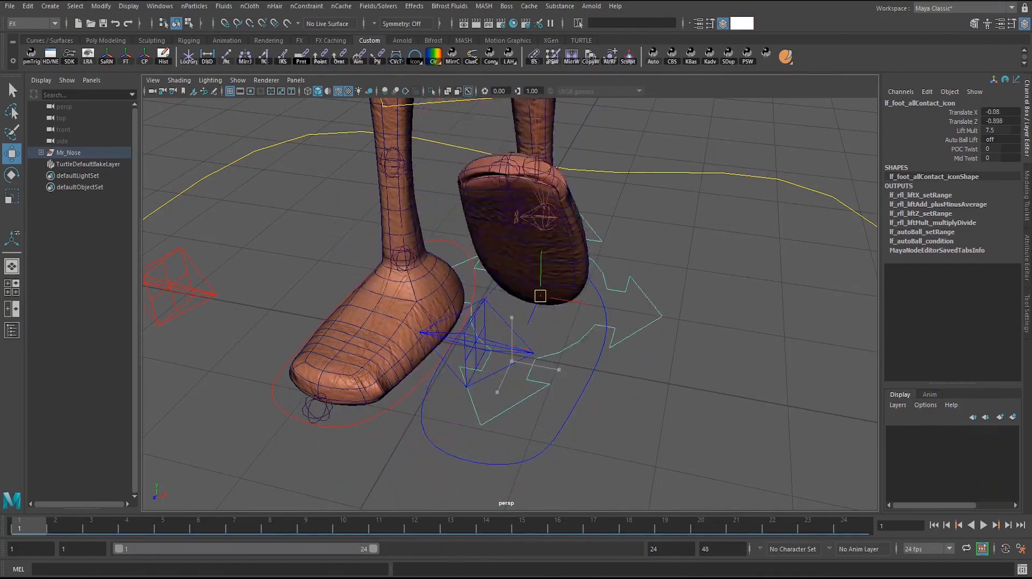
drag(540, 296, 477, 316)
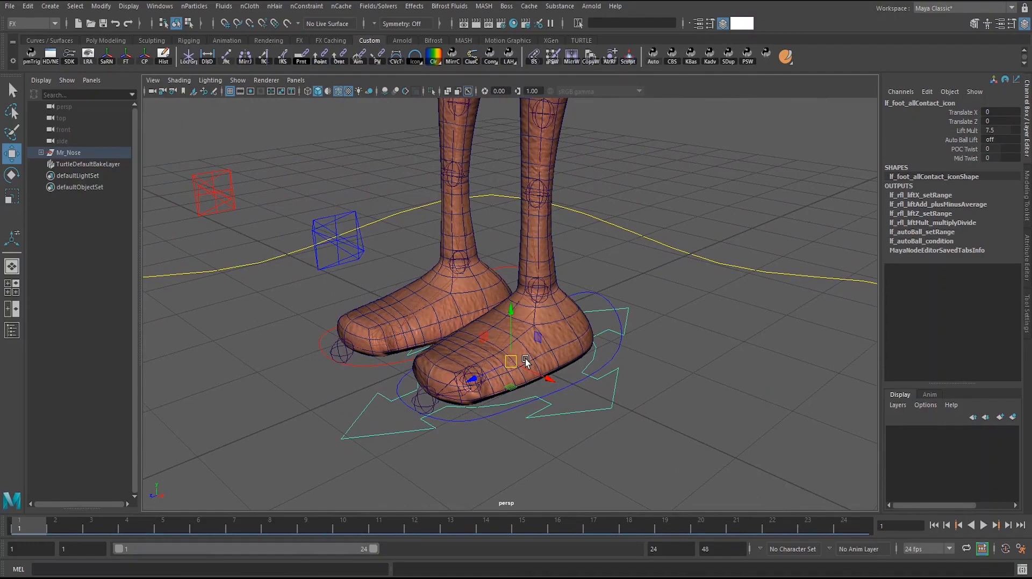
mouse_move(533, 368)
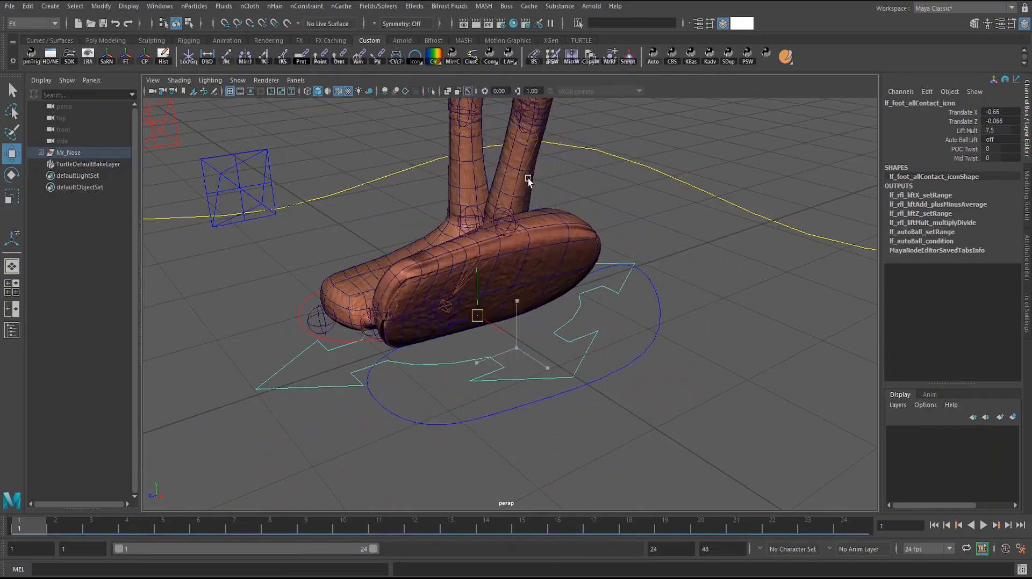
- Test-roll the left foot onto its side edge and toward the toe so the ball lifts
drag(477, 316, 452, 349)
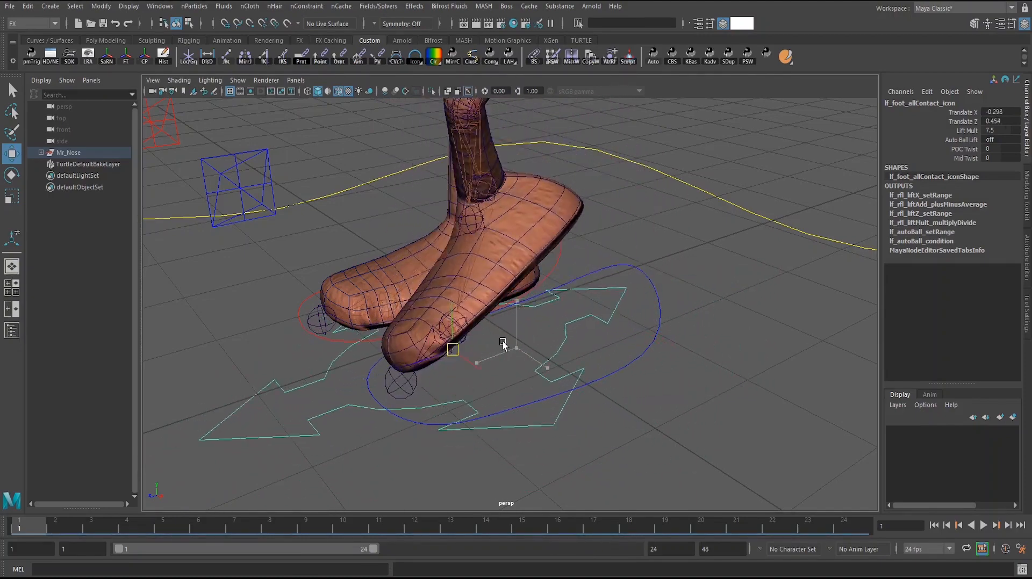
drag(502, 343, 543, 348)
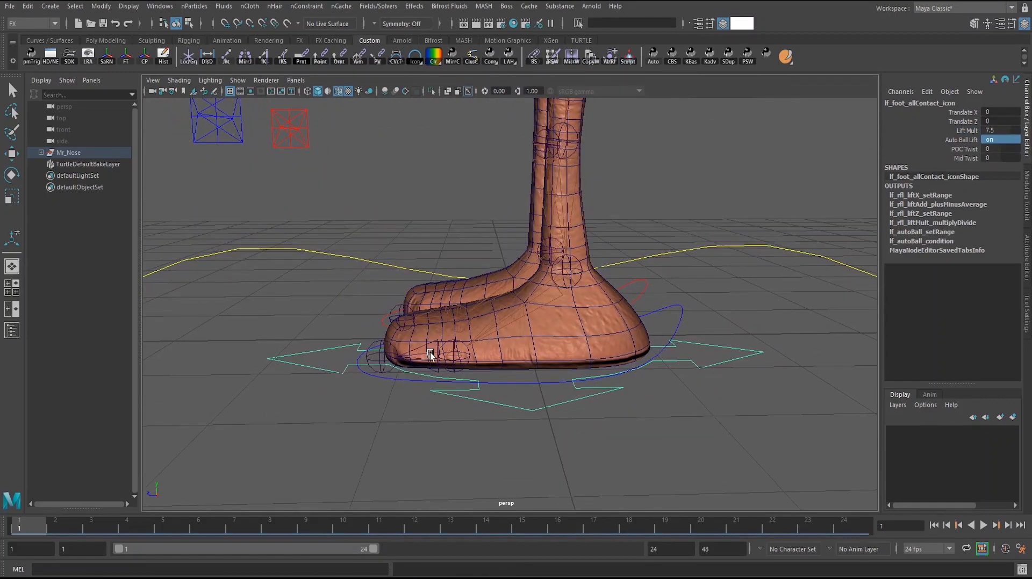
drag(431, 354, 507, 349)
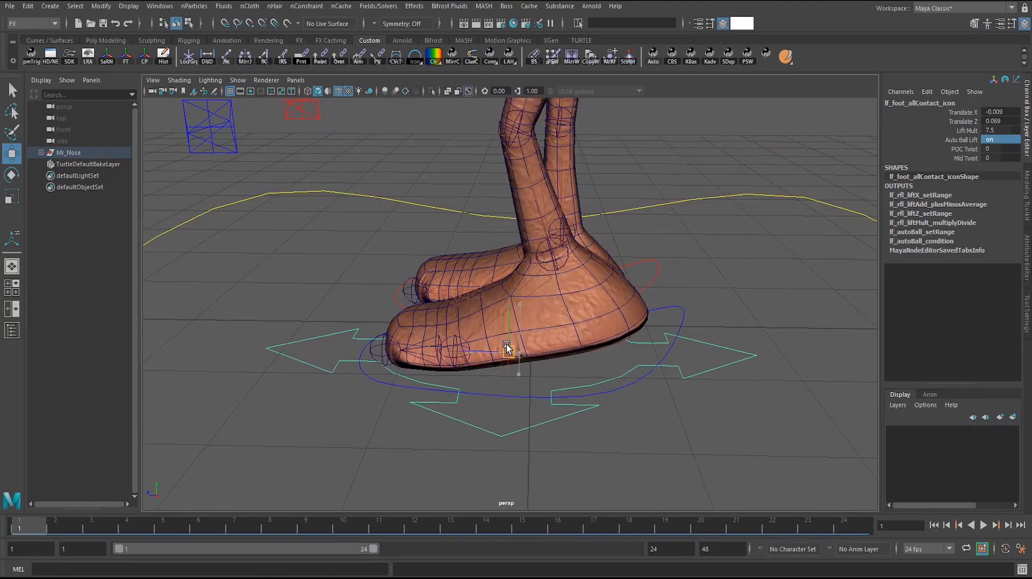
drag(507, 349, 435, 347)
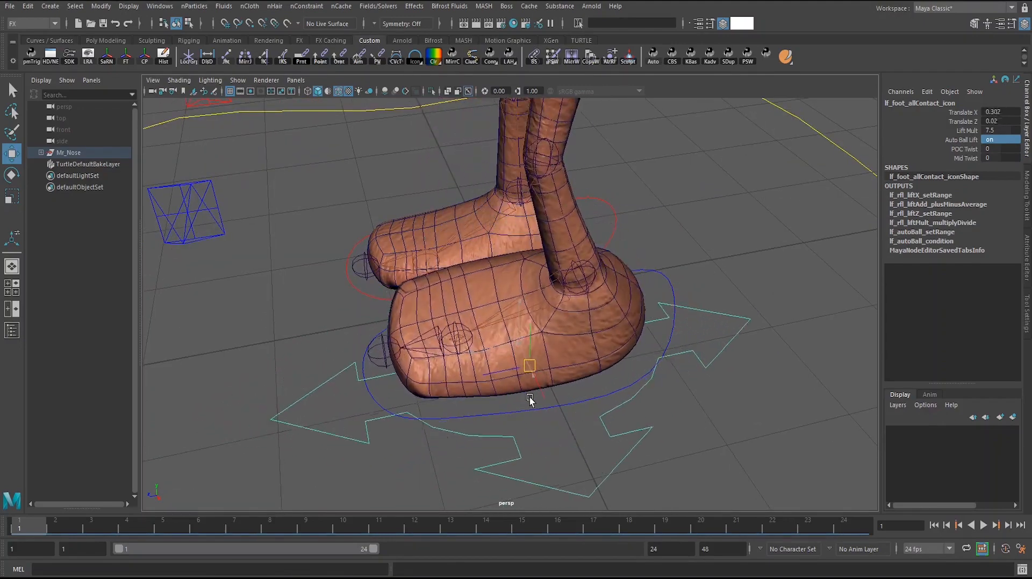
drag(530, 366, 425, 346)
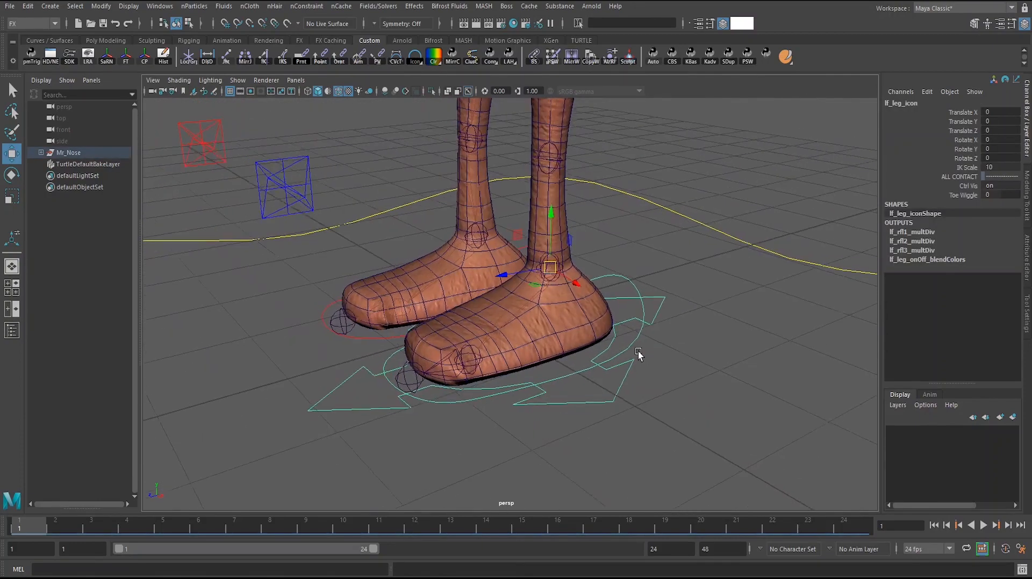
- Lift the left leg so the knee bends, then roll the raised foot further
drag(549, 266, 571, 231)
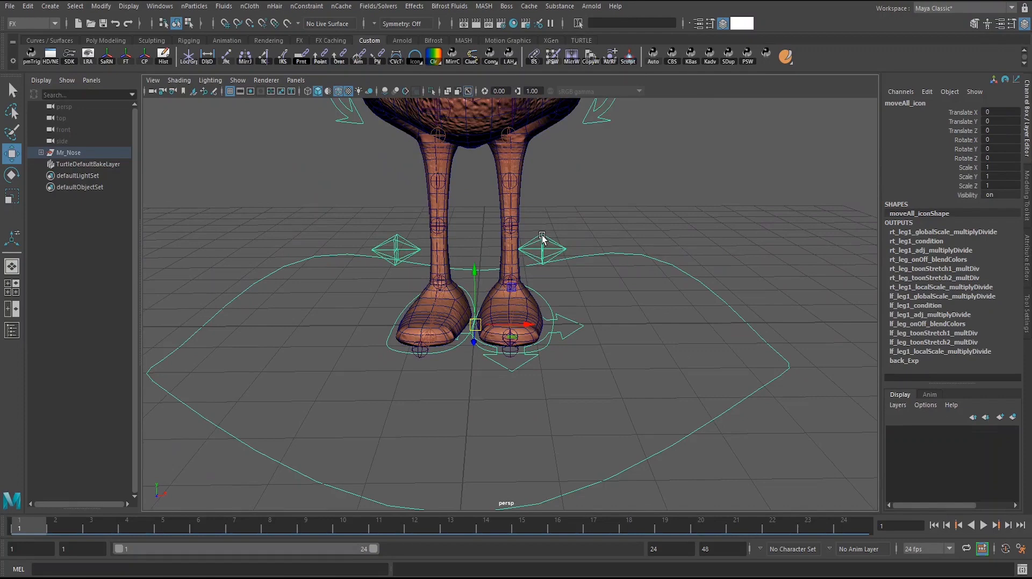
drag(542, 238, 726, 254)
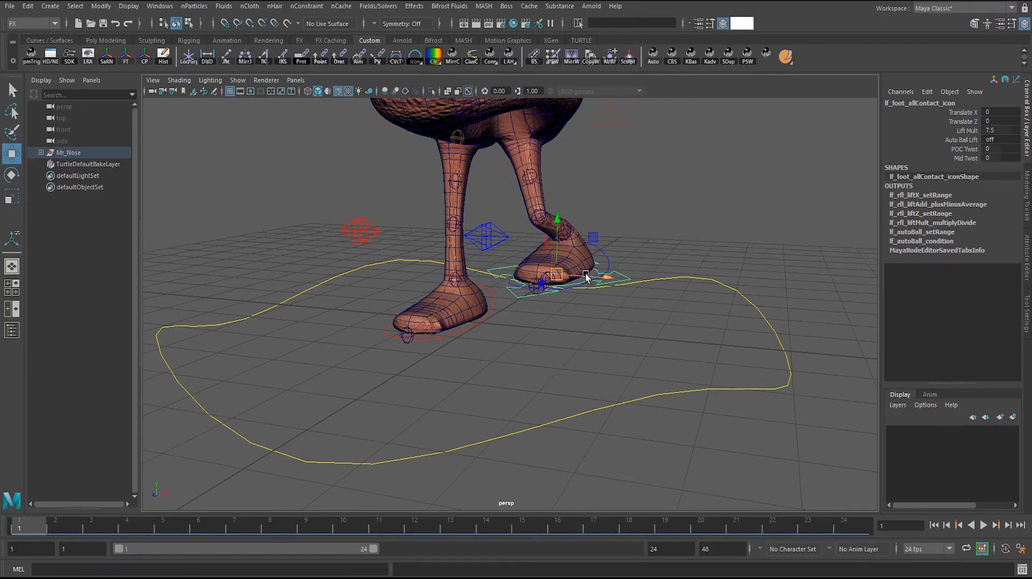
drag(586, 277, 549, 285)
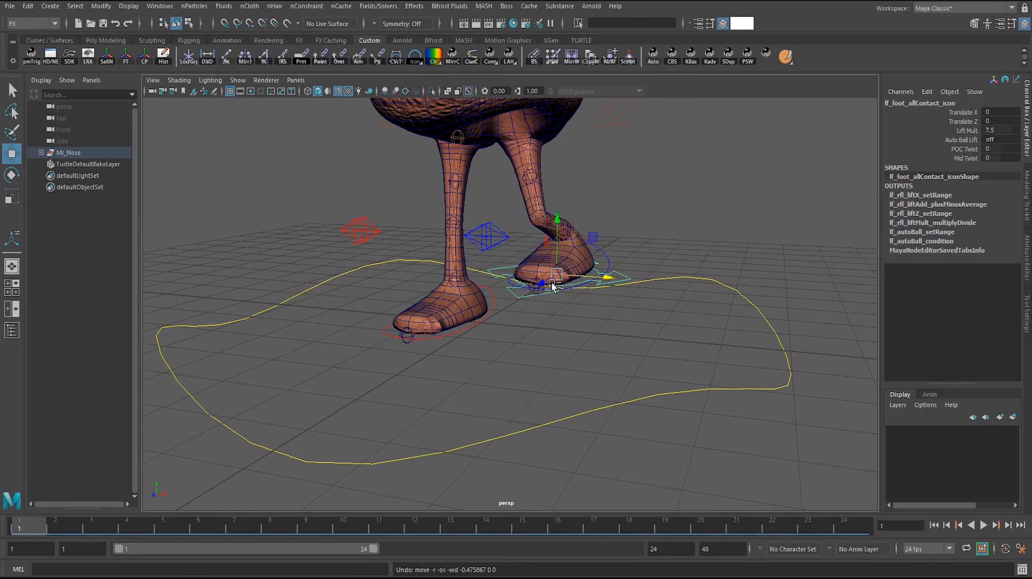
drag(556, 284, 599, 280)
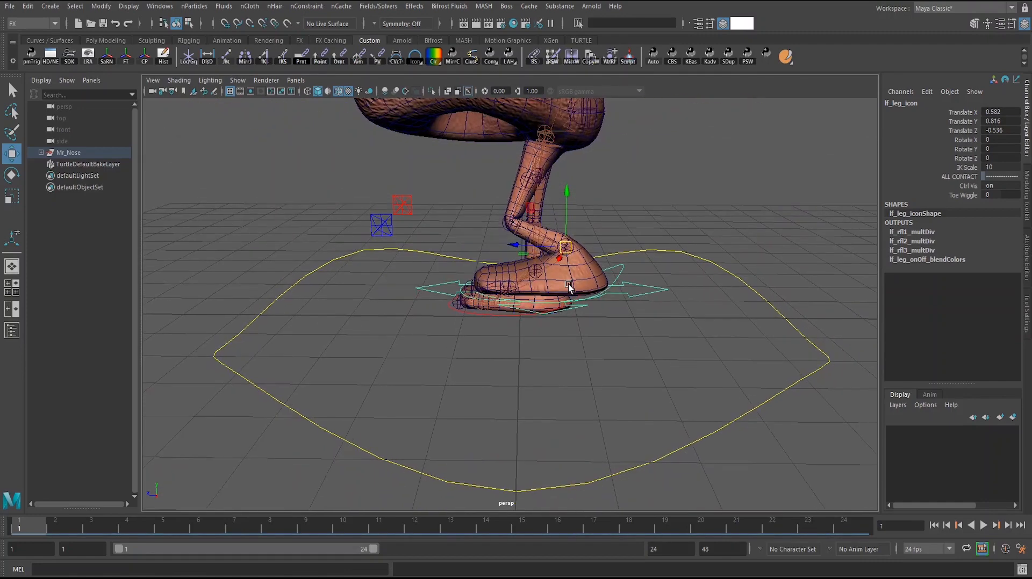
mouse_move(590, 237)
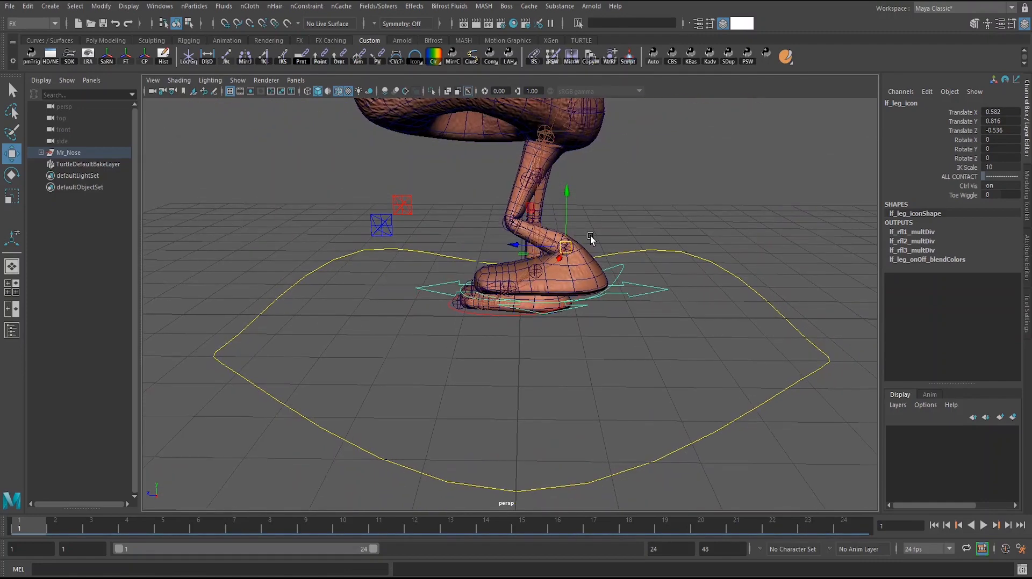
mouse_move(540, 293)
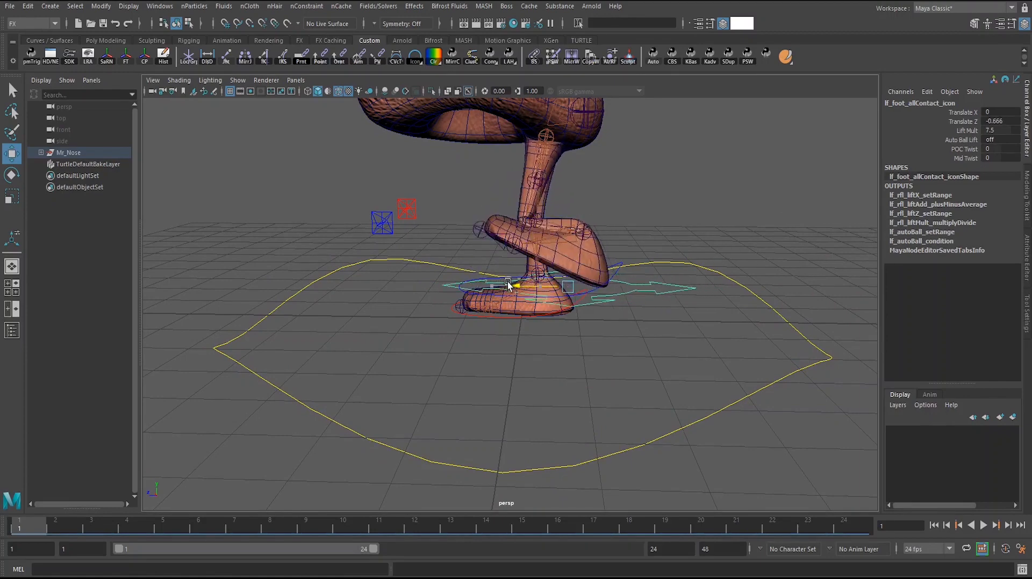
drag(507, 283, 441, 296)
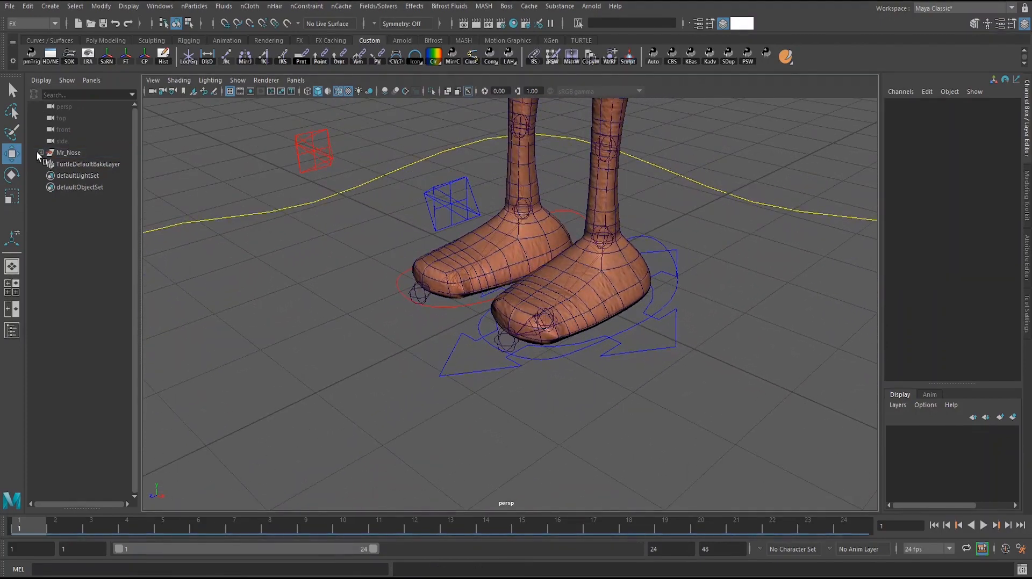
- Expand lf_leg_control_pad0 and lf_rfl_allContact_grp in the Outliner and select lf_foot_npoc_curve
click(41, 152)
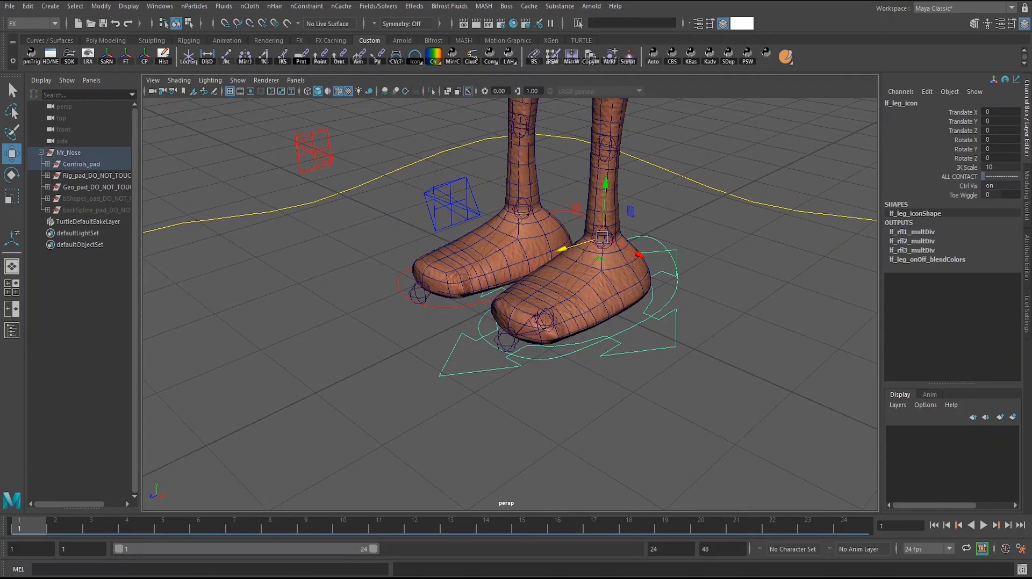
click(41, 164)
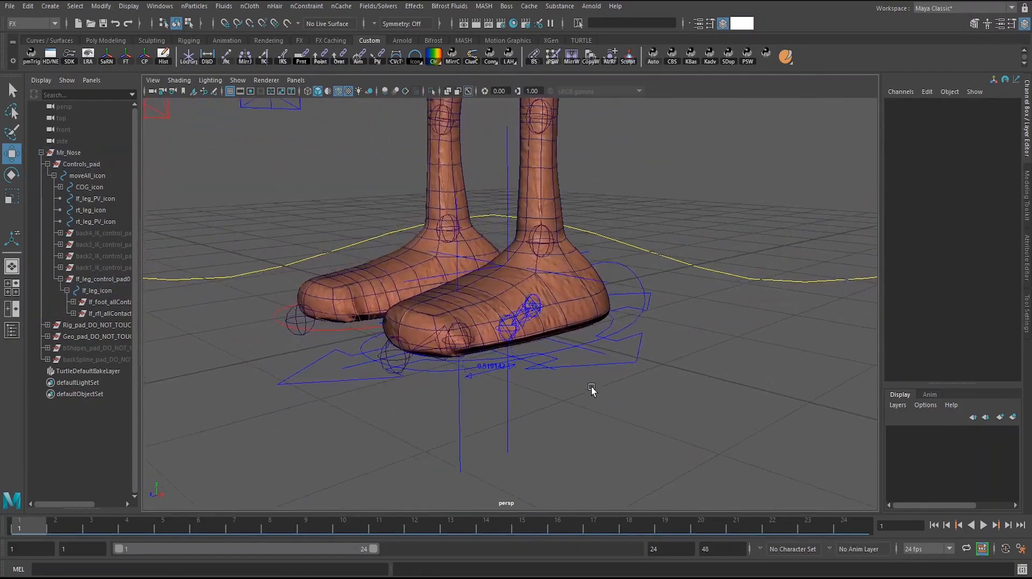
drag(591, 387, 607, 367)
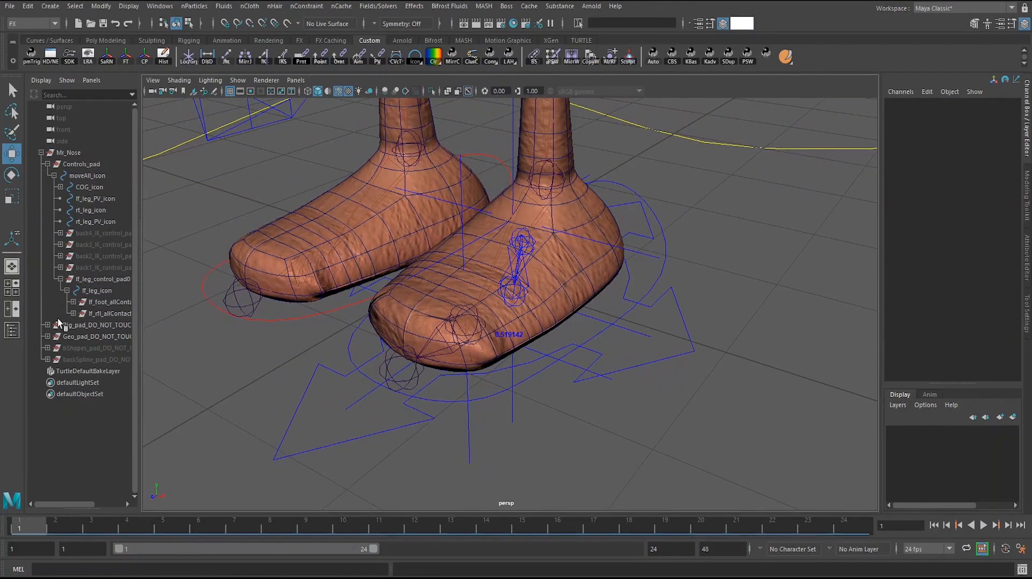
click(73, 313)
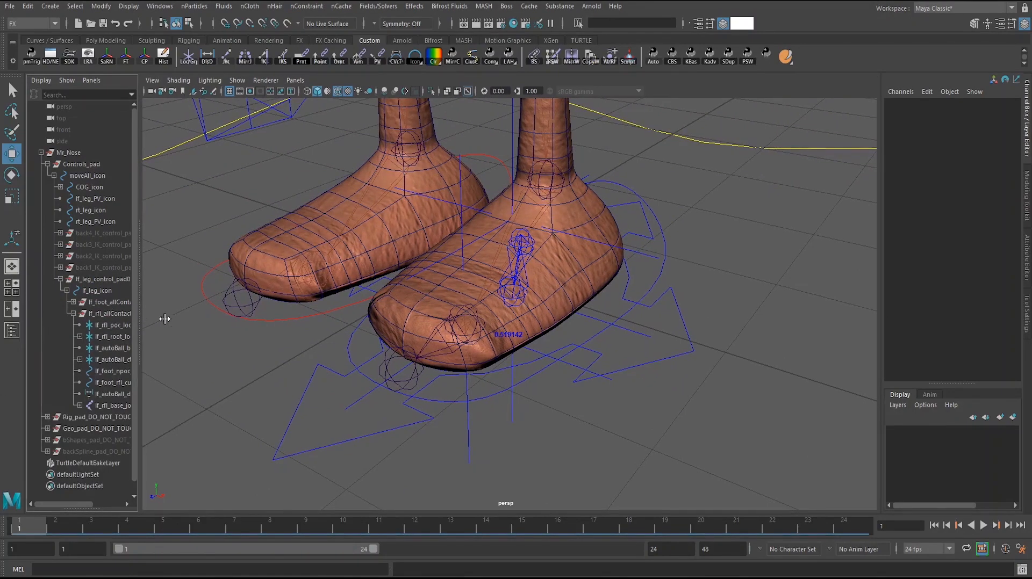
click(121, 371)
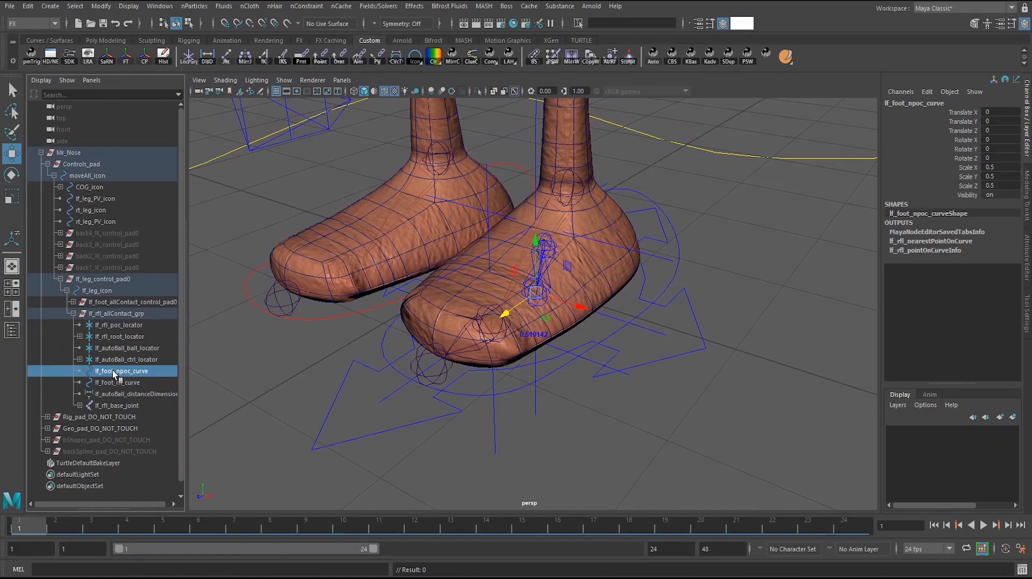
- Switch the viewport to wireframe to reveal the lf_foot_rfl_curve sole loop
key(4)
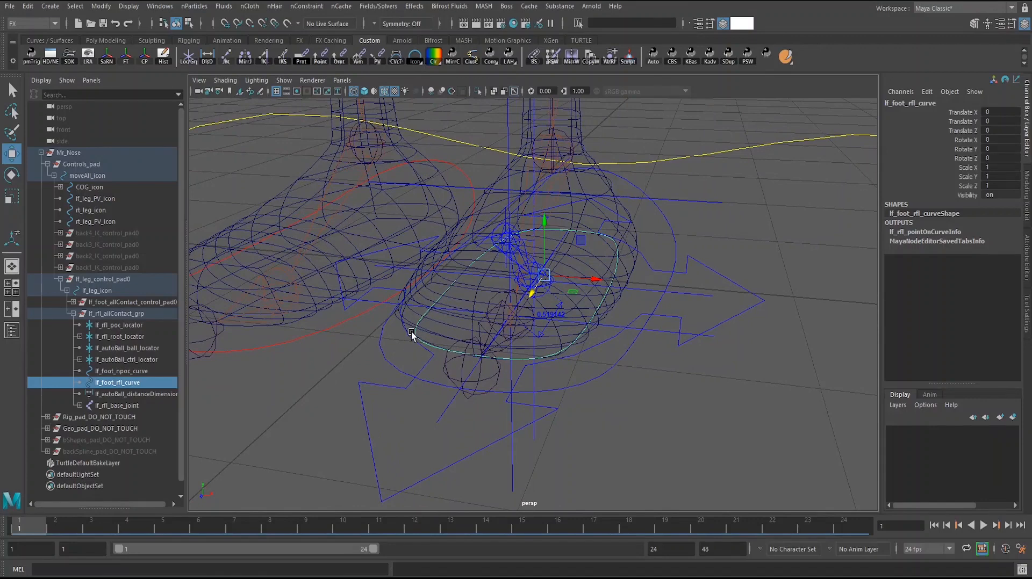
mouse_move(433, 375)
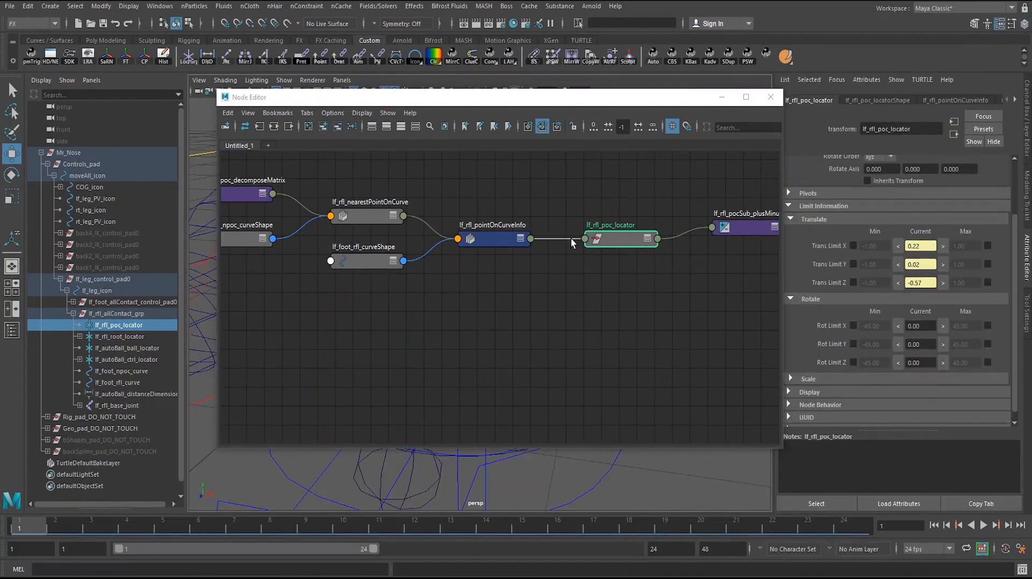
- Select the lf_foot_rfl_curveShape node in the foot roll network graph
click(481, 224)
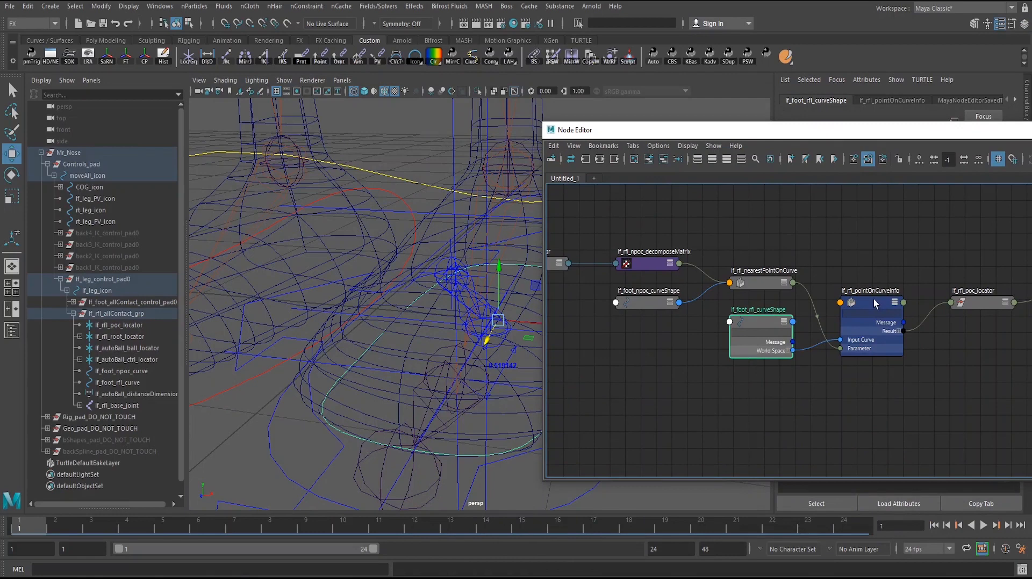
mouse_move(849, 357)
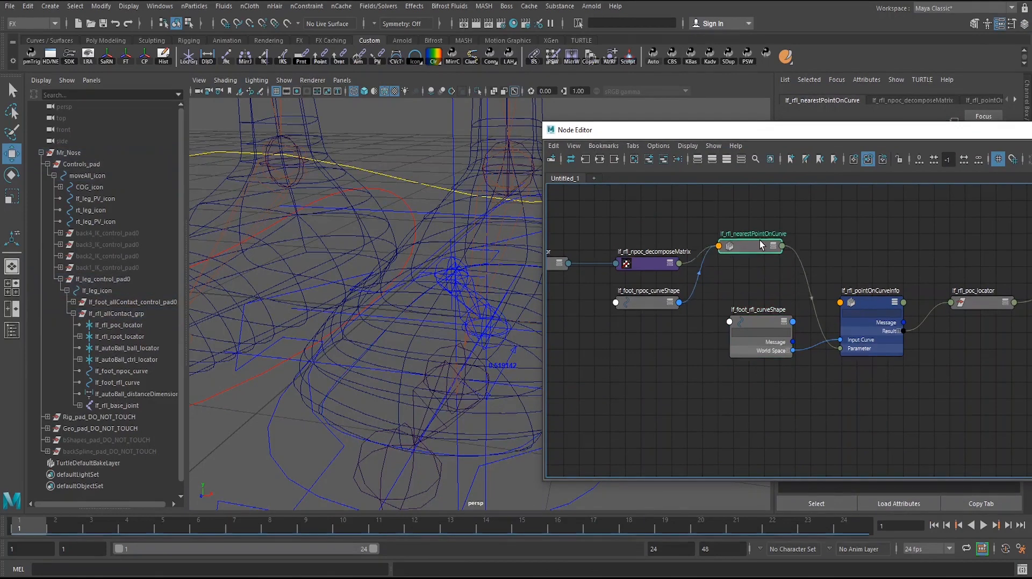
- Expand lf_rfl_nearestPointOnCurve to show its input curve and in-position ports
click(776, 216)
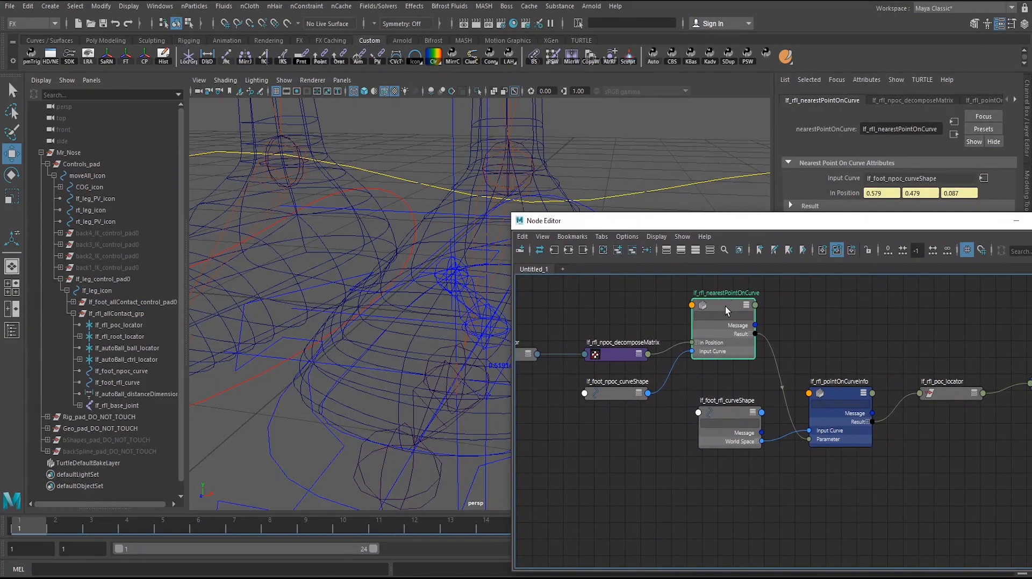
mouse_move(721, 300)
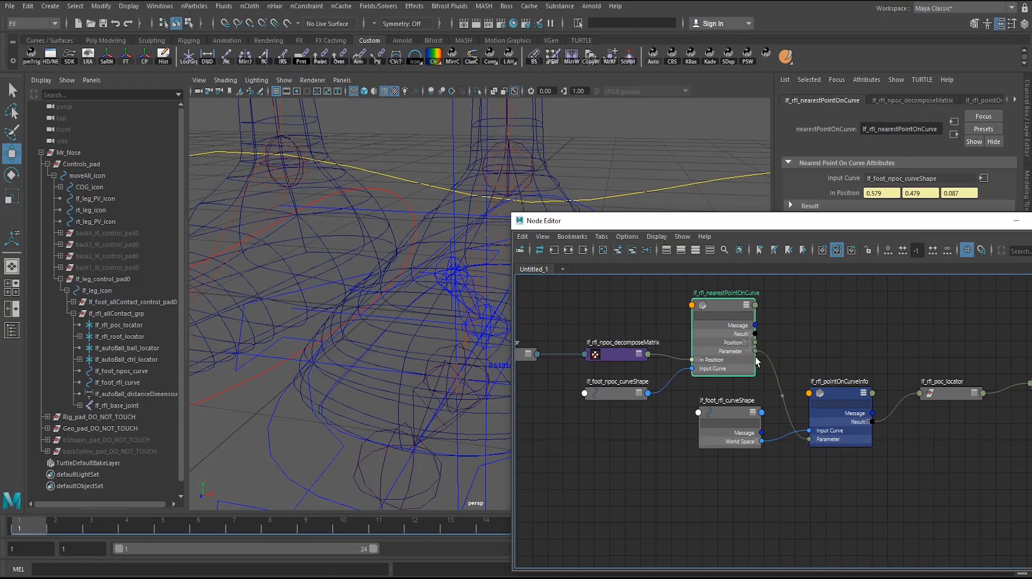
mouse_move(775, 359)
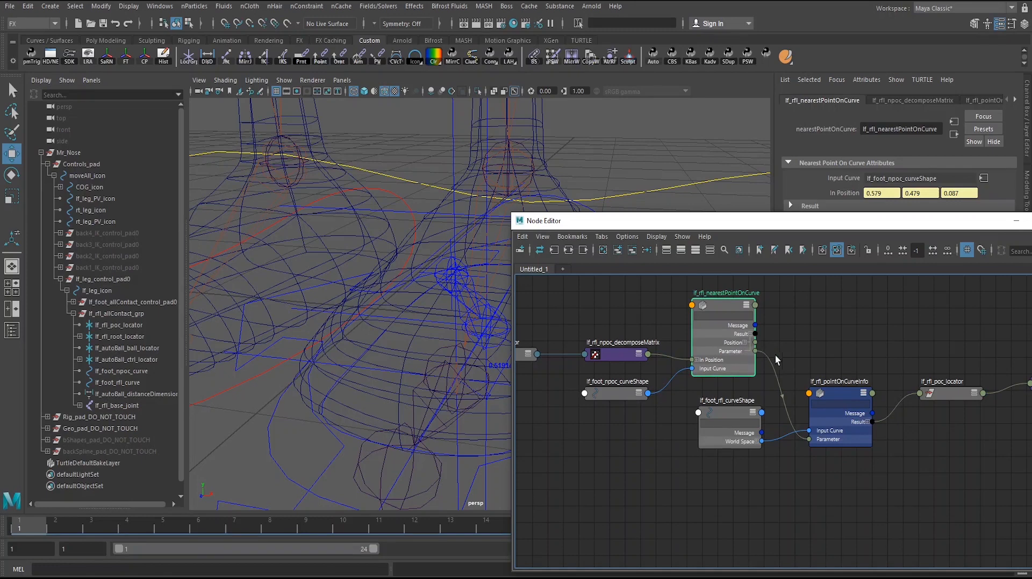
mouse_move(801, 363)
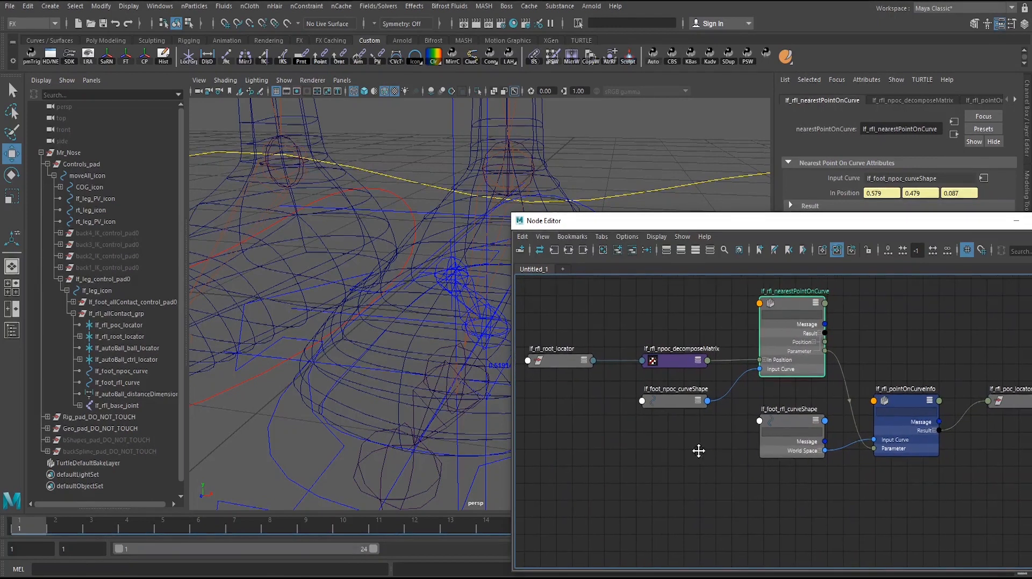
- Select lf_foot_allContact_icon in the viewport
click(673, 406)
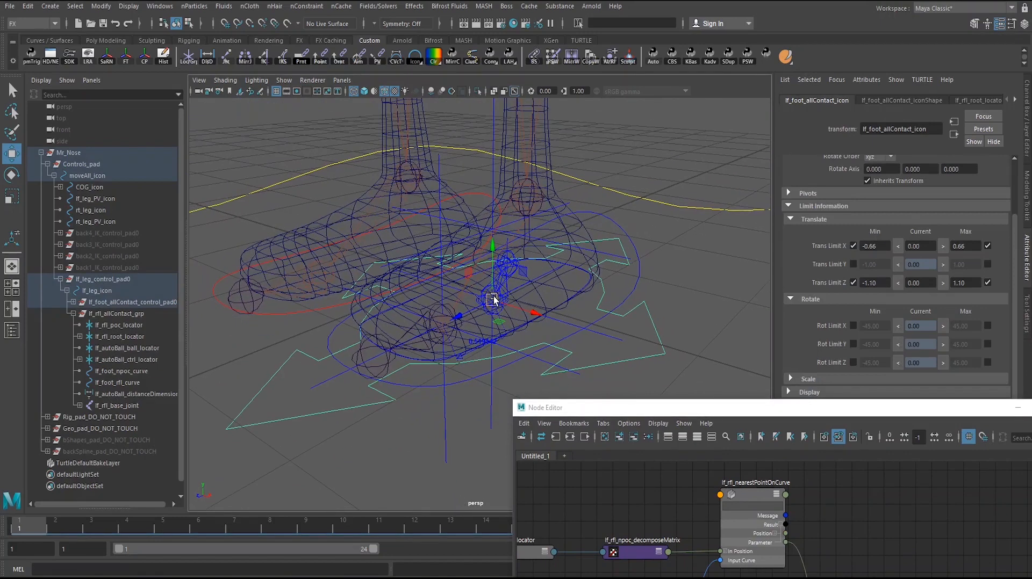
drag(493, 300, 447, 323)
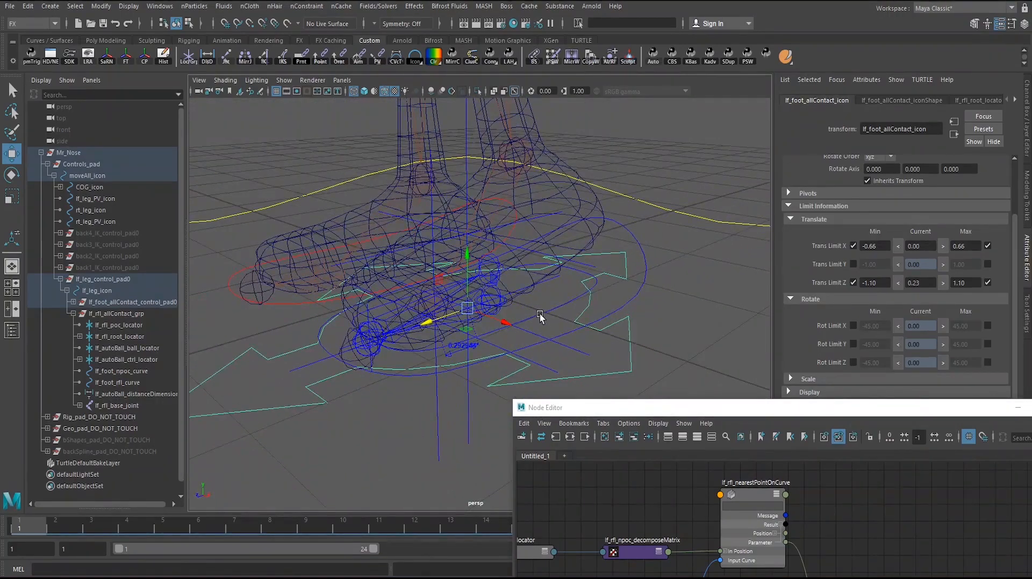
click(117, 383)
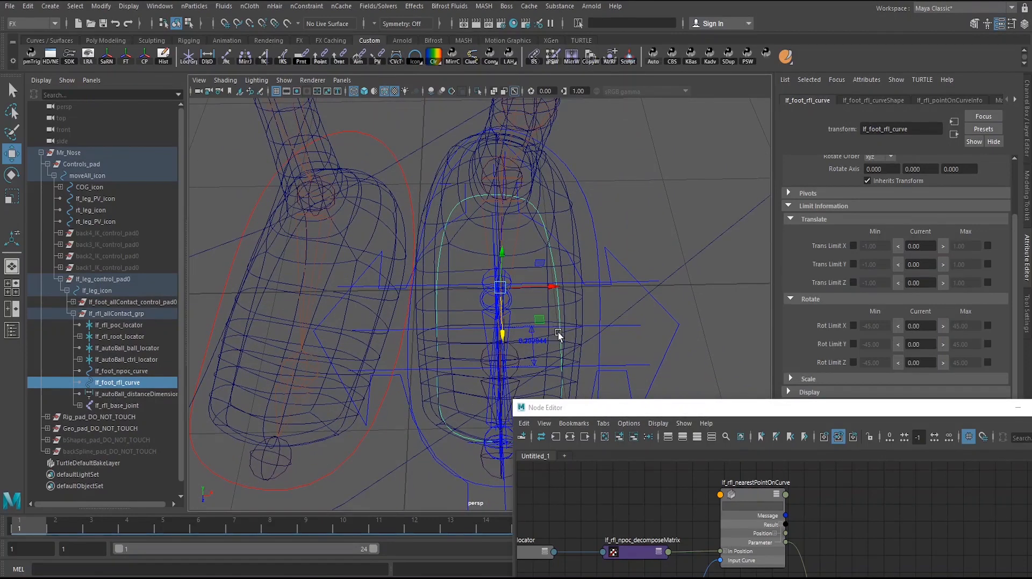
mouse_move(515, 342)
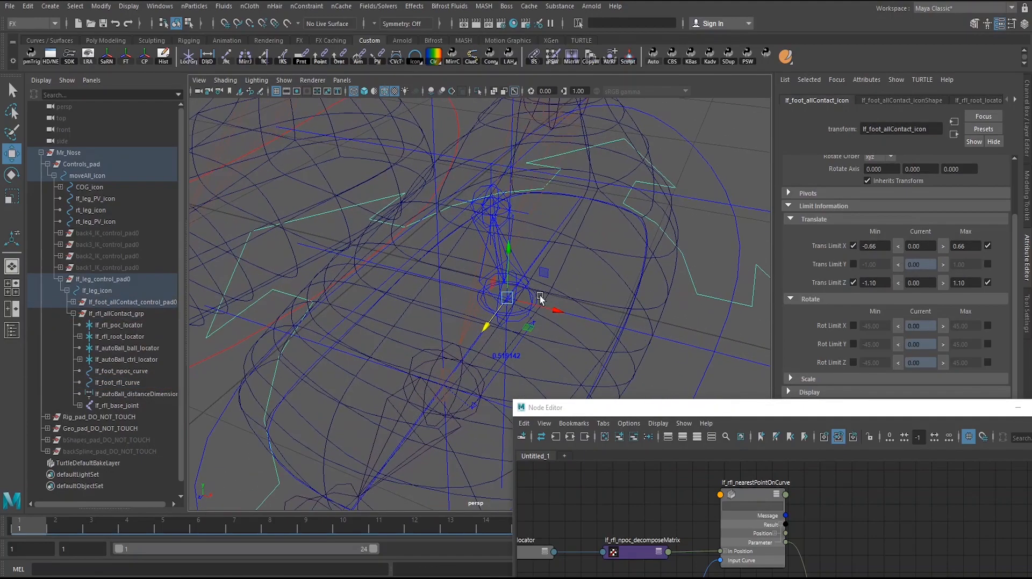
click(121, 371)
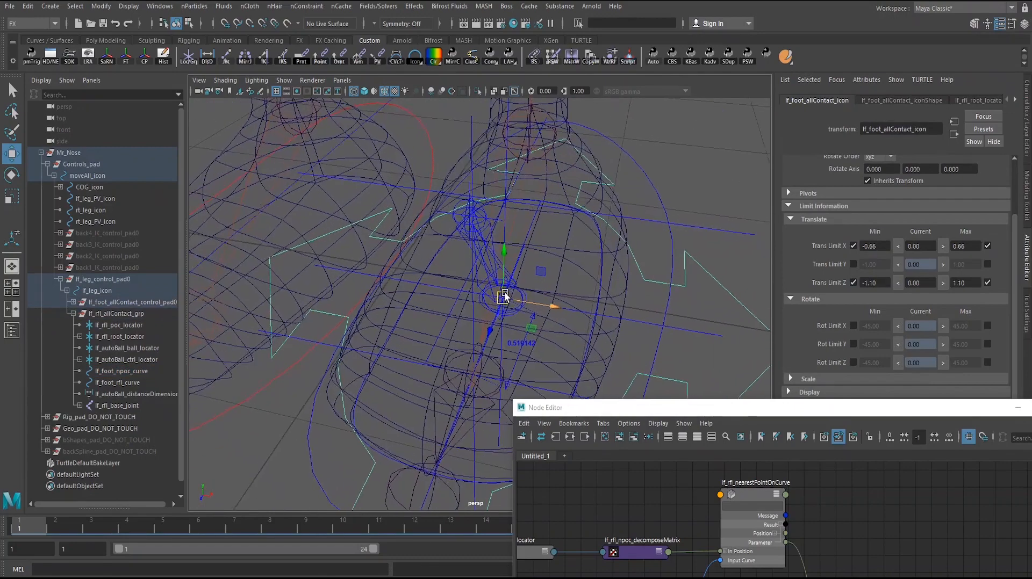
drag(504, 294, 490, 310)
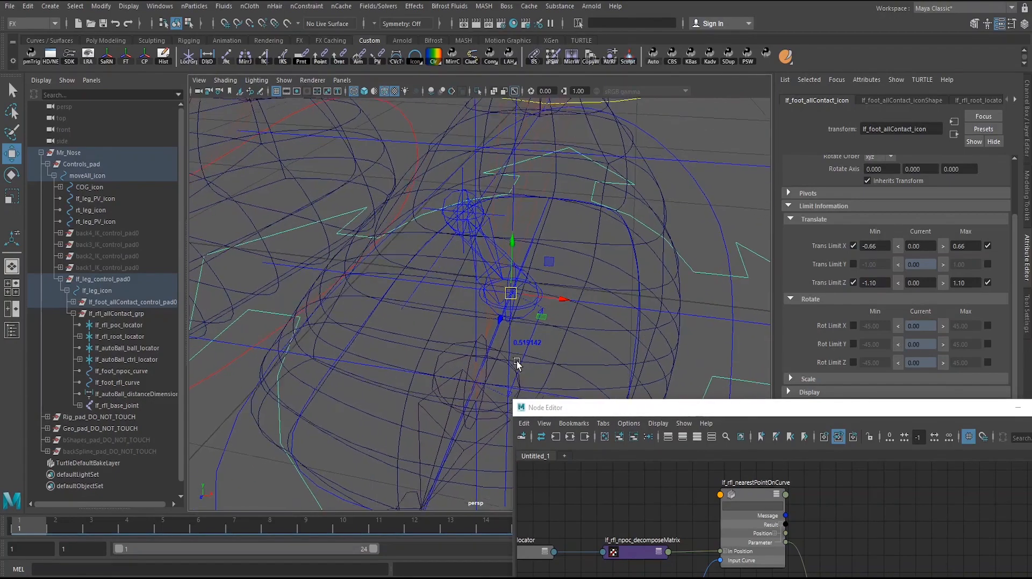
click(121, 372)
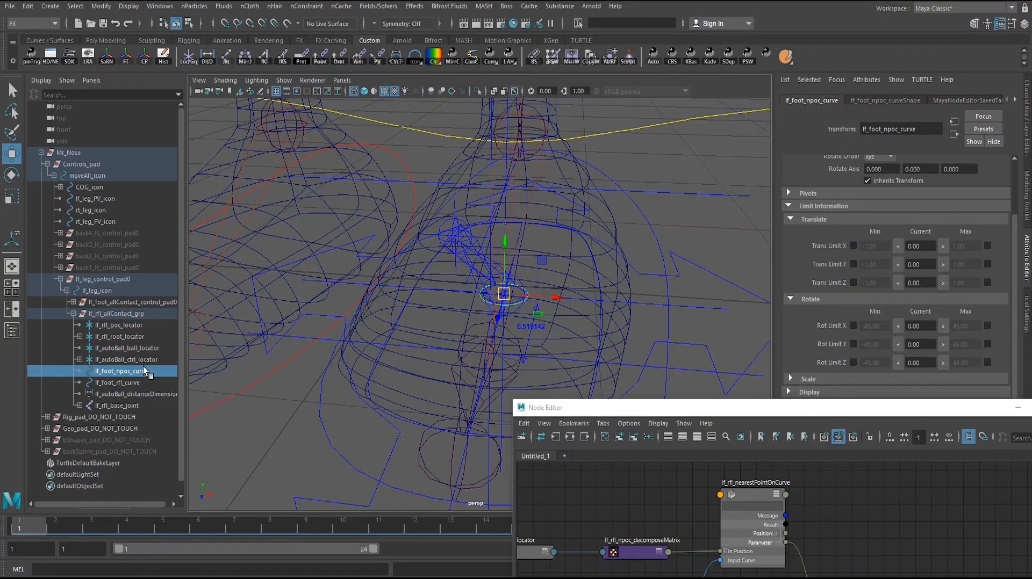
click(117, 382)
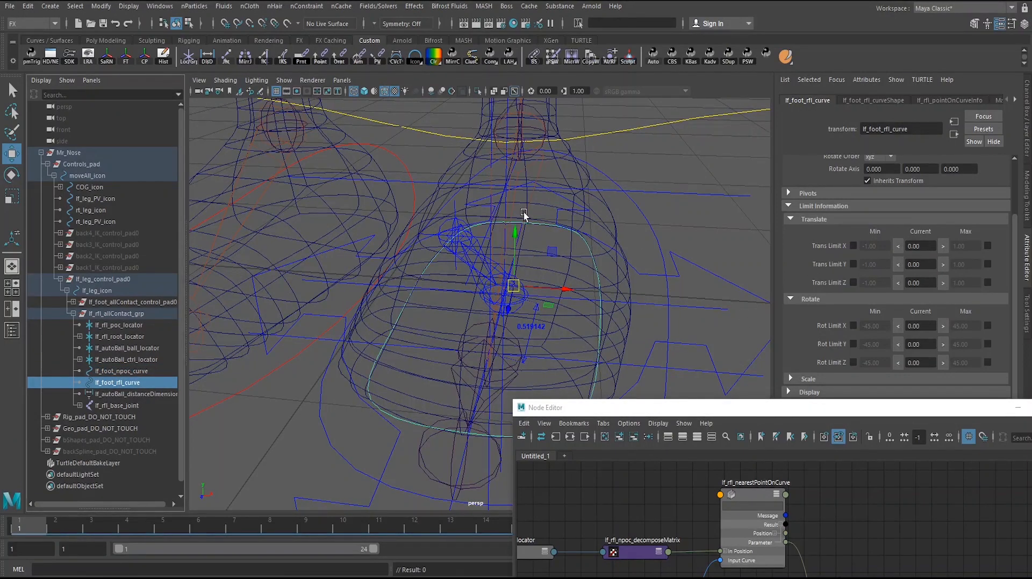
mouse_move(596, 310)
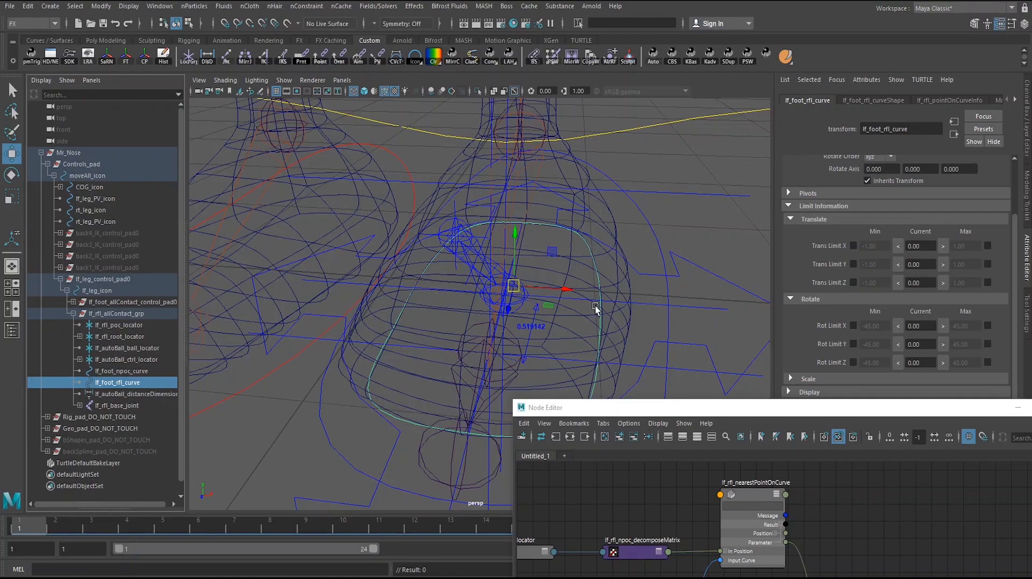
mouse_move(471, 349)
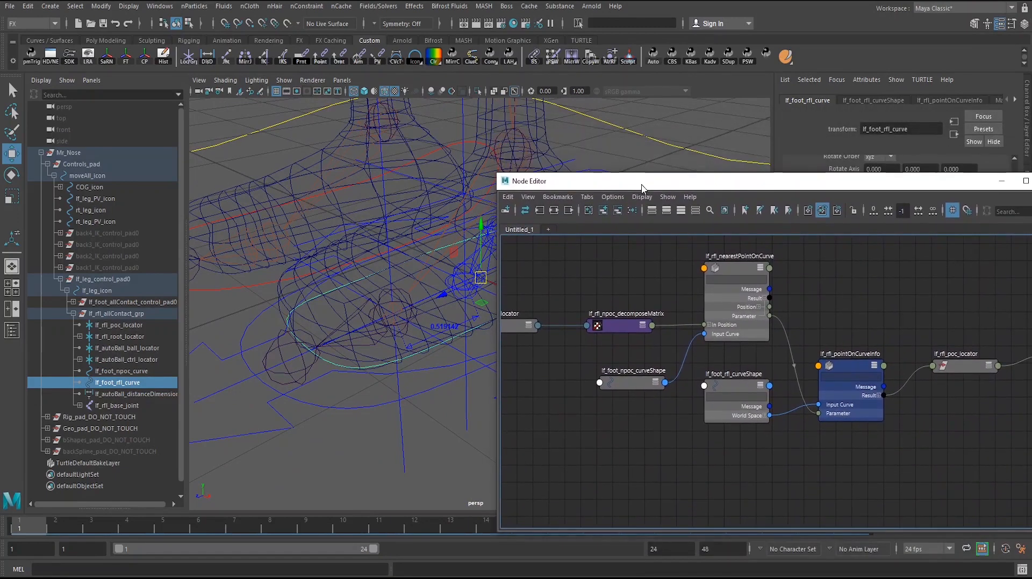
- Expand lf_rfl_npoc_decomposeMatrix and bring lf_rfl_root_locator into view beside it
click(849, 353)
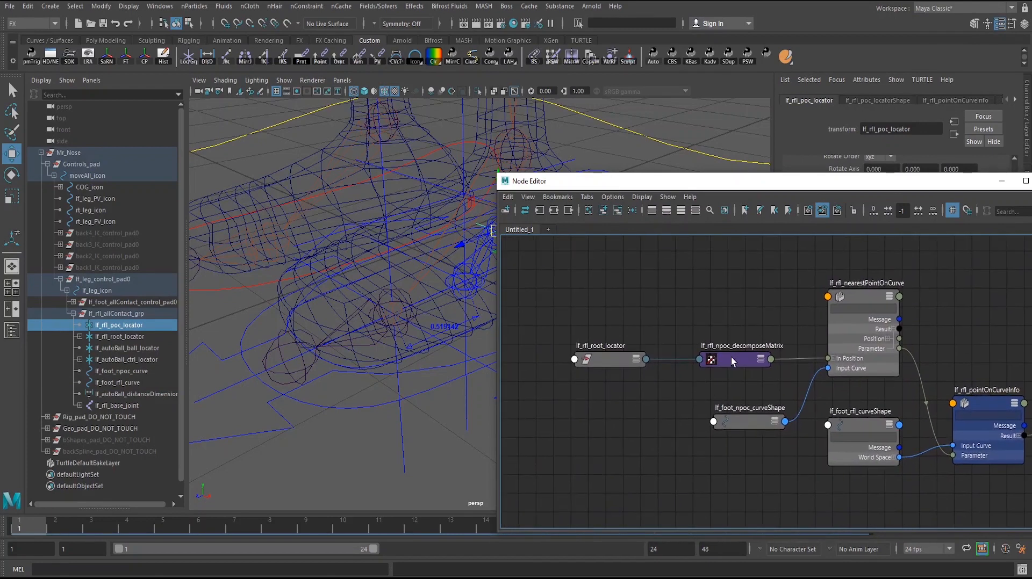
click(734, 359)
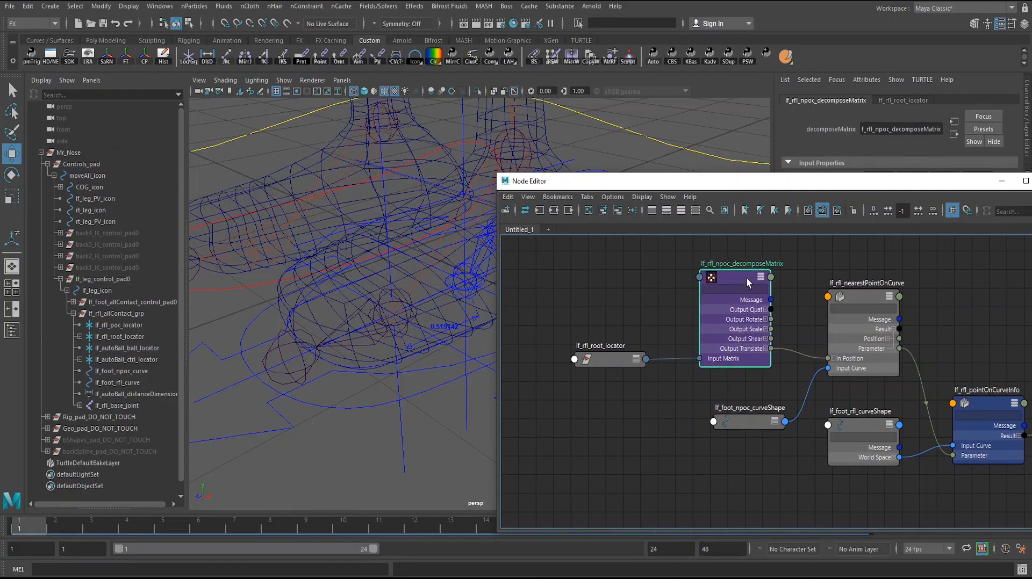
drag(741, 278, 740, 284)
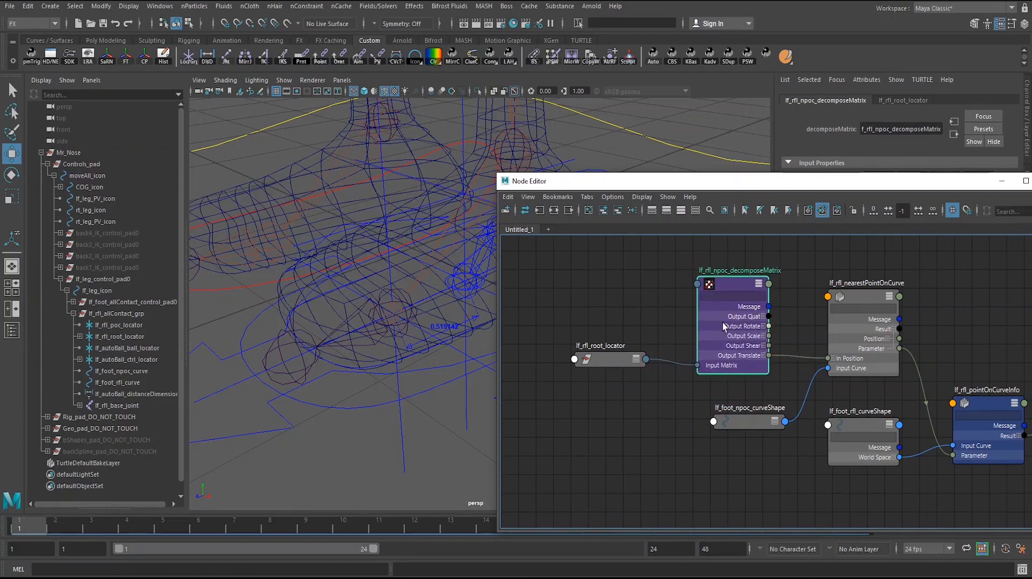
mouse_move(724, 279)
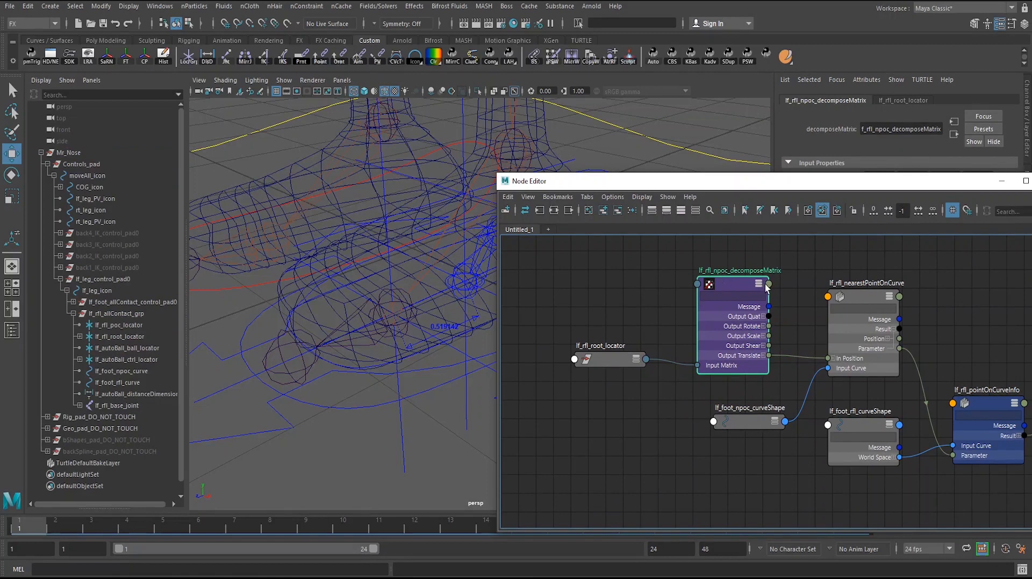
click(609, 359)
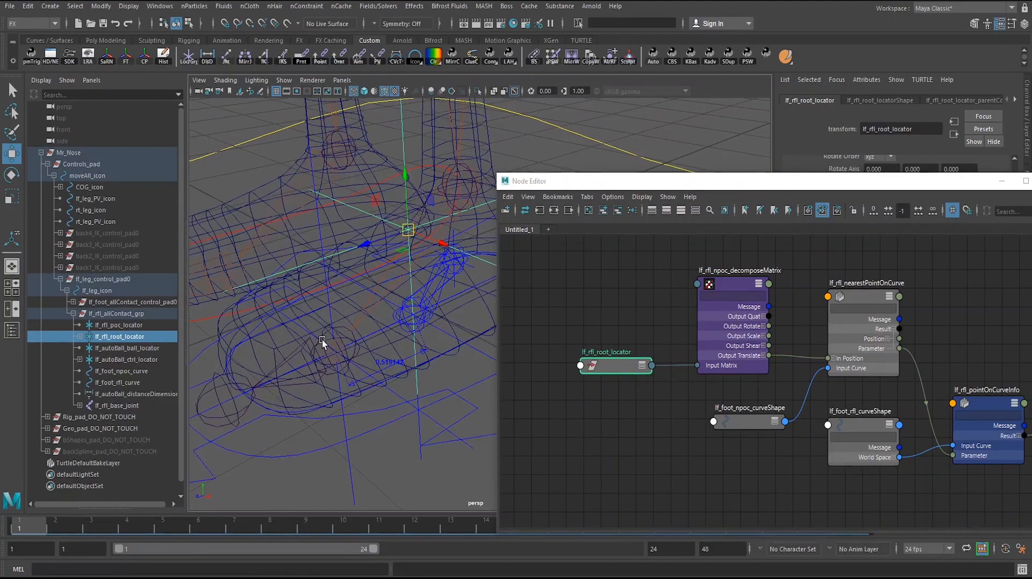
click(121, 372)
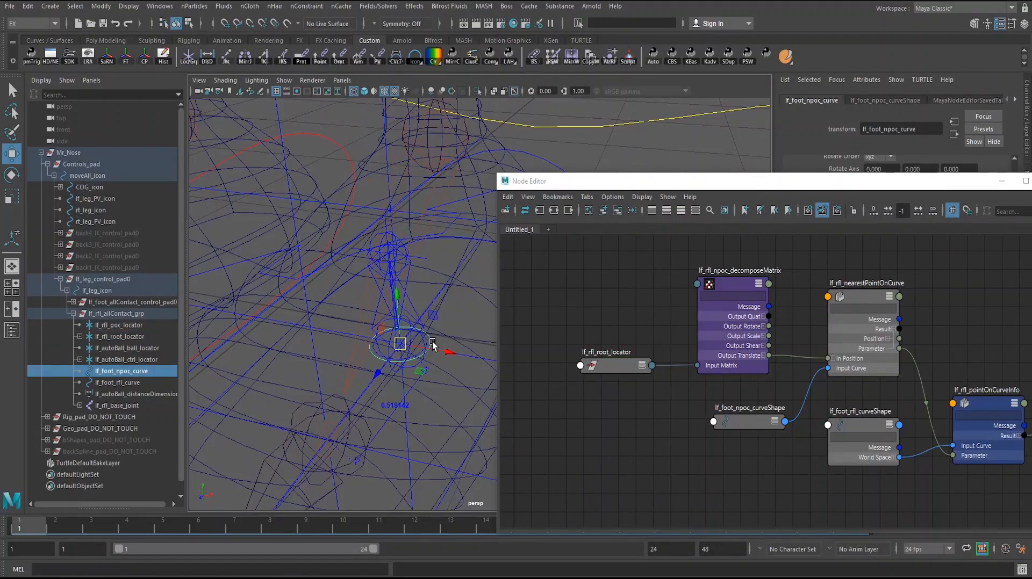
drag(395, 329, 427, 342)
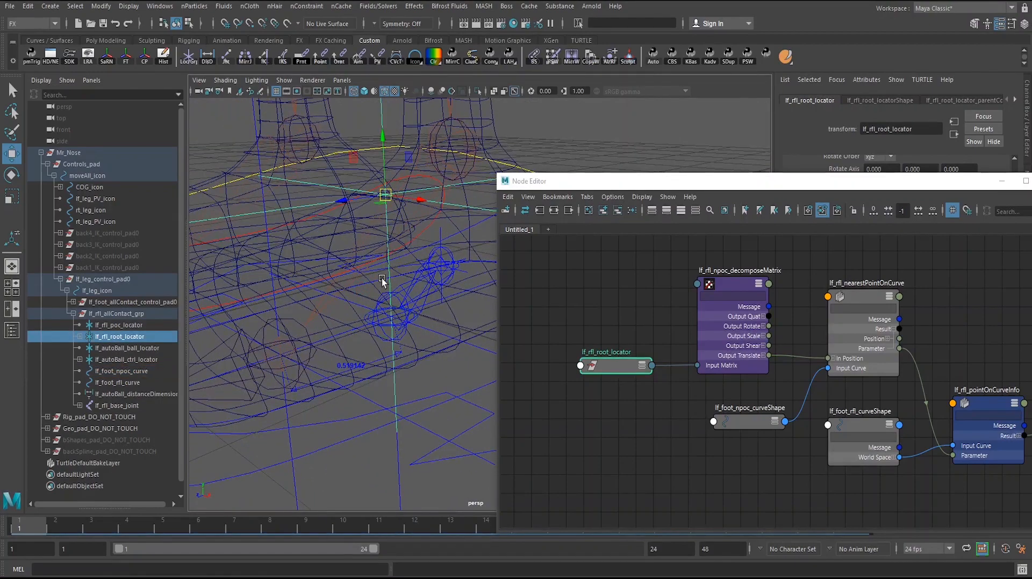
drag(382, 280, 369, 335)
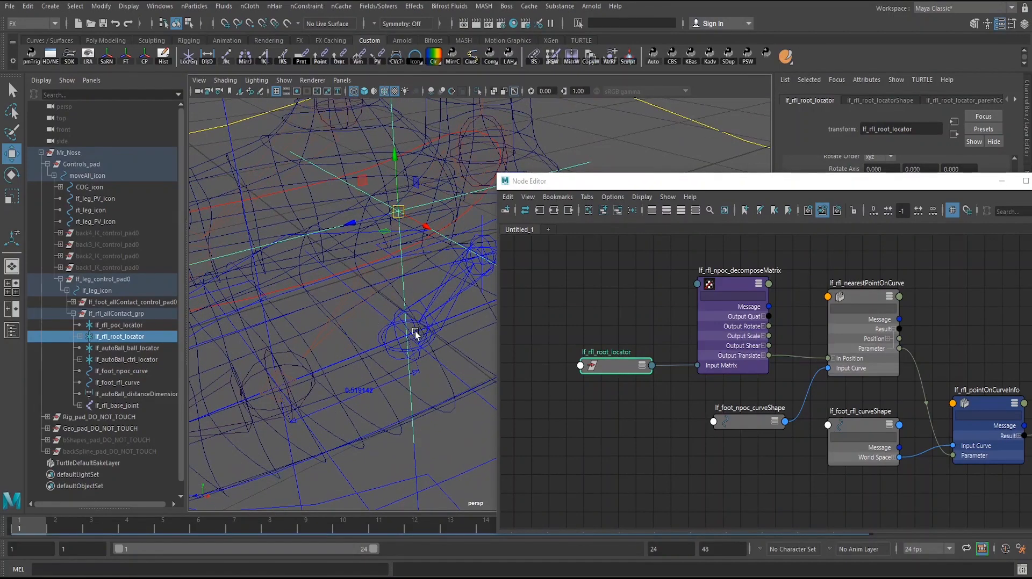
mouse_move(407, 337)
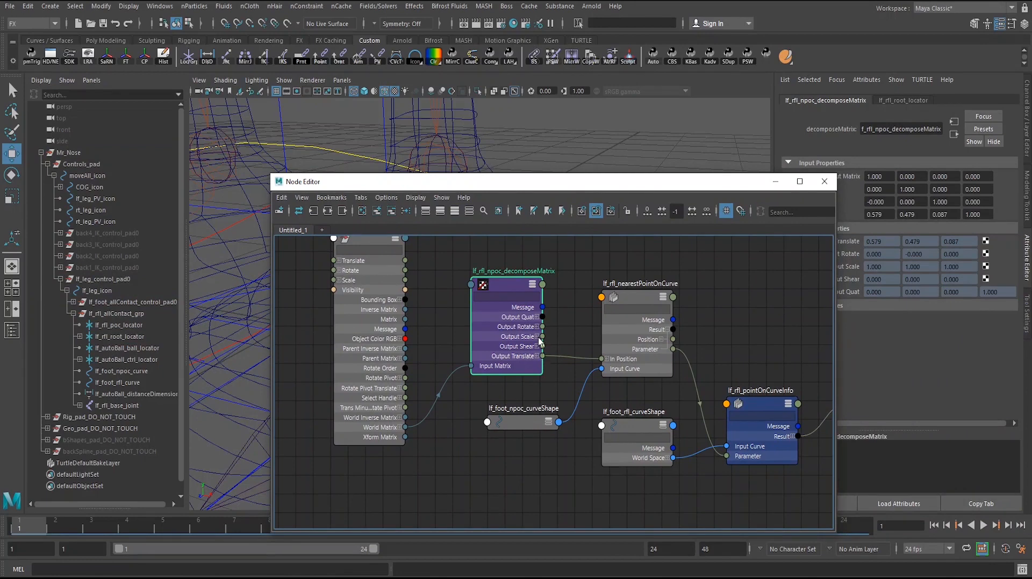
mouse_move(526, 316)
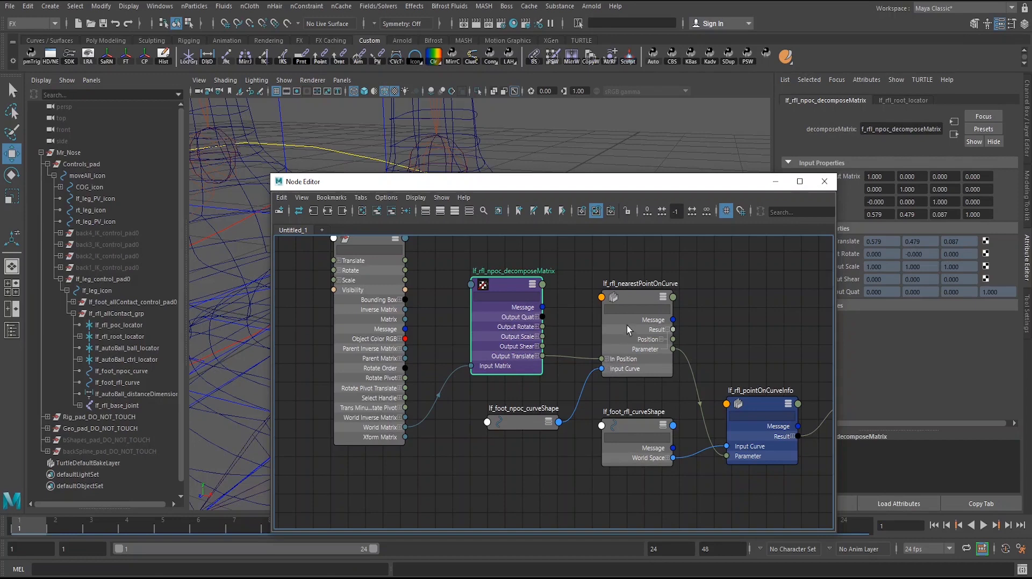
- Inspect the nearestPointOnCurve and npoc decomposeMatrix nodes, translate 0.579, 0.479, 0.087
click(639, 283)
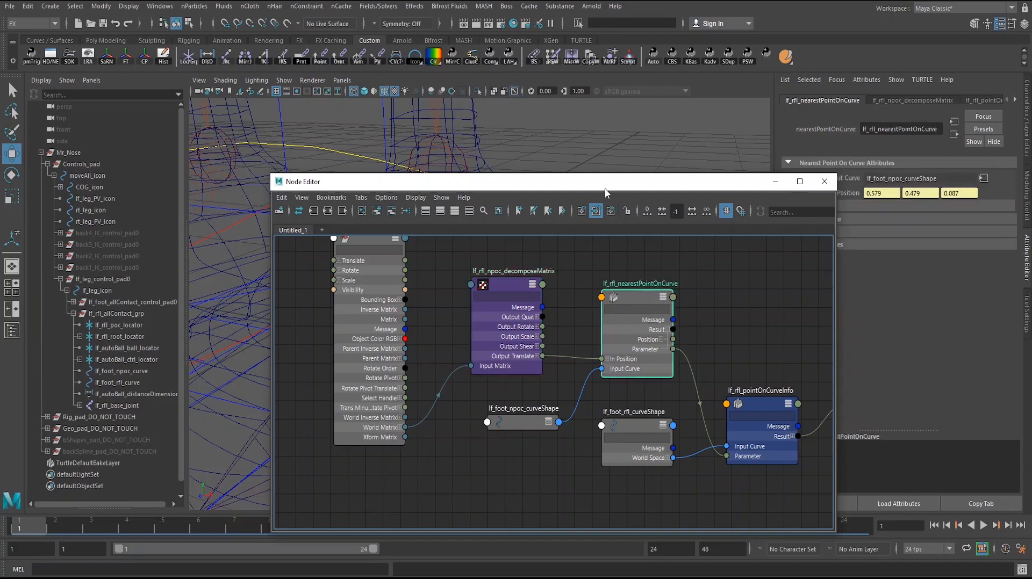
click(500, 272)
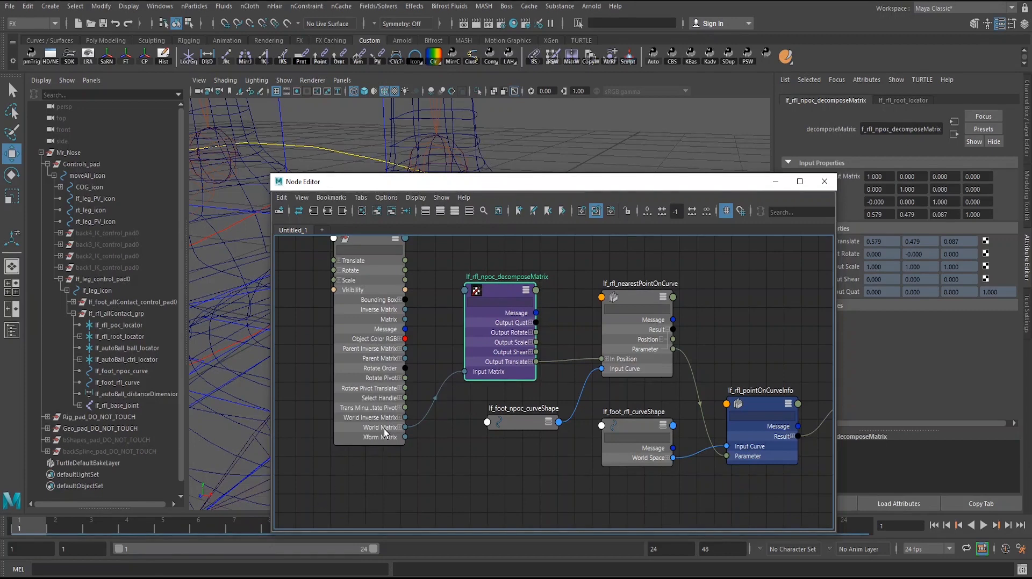
mouse_move(635, 352)
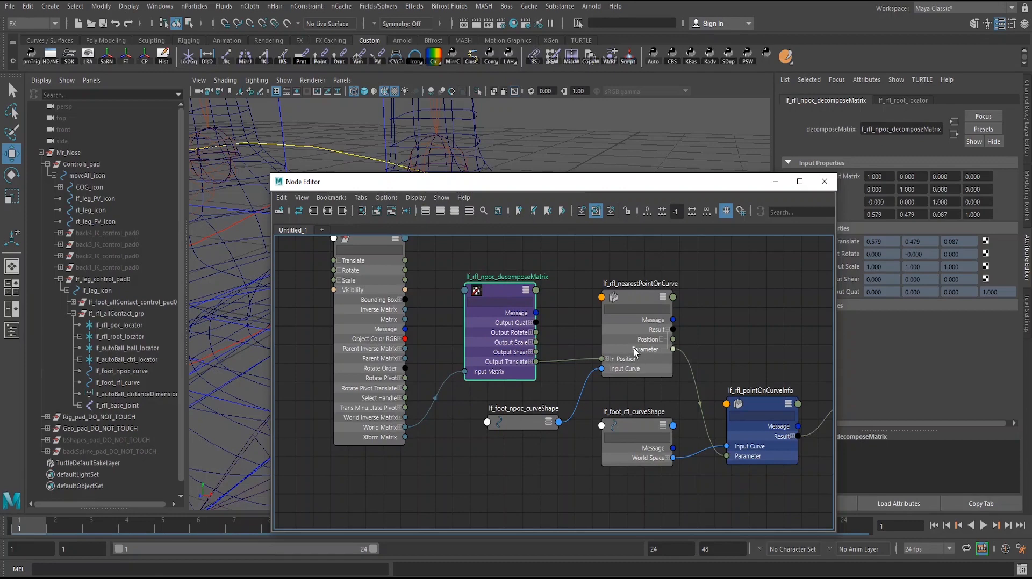
mouse_move(576, 358)
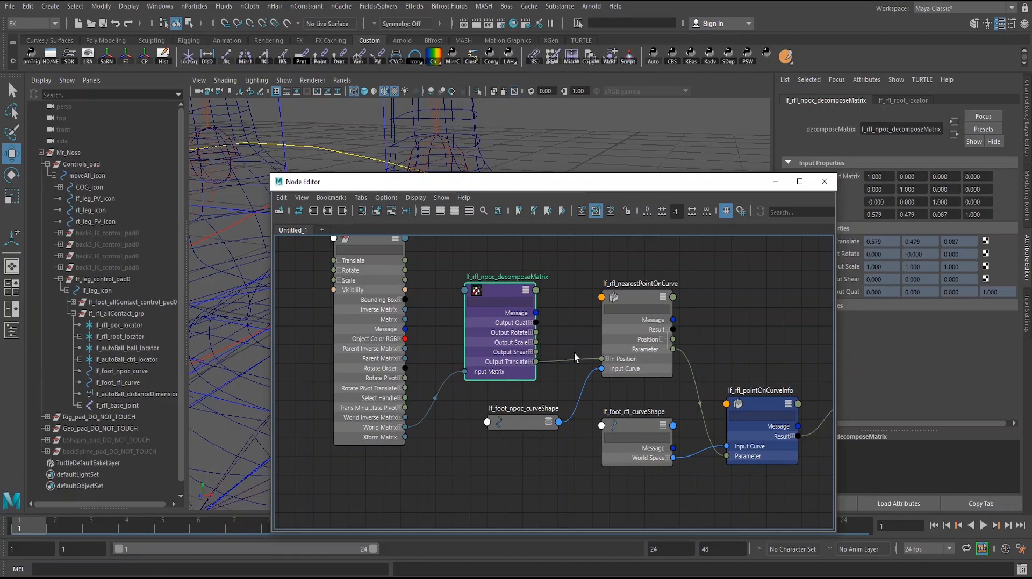
mouse_move(563, 310)
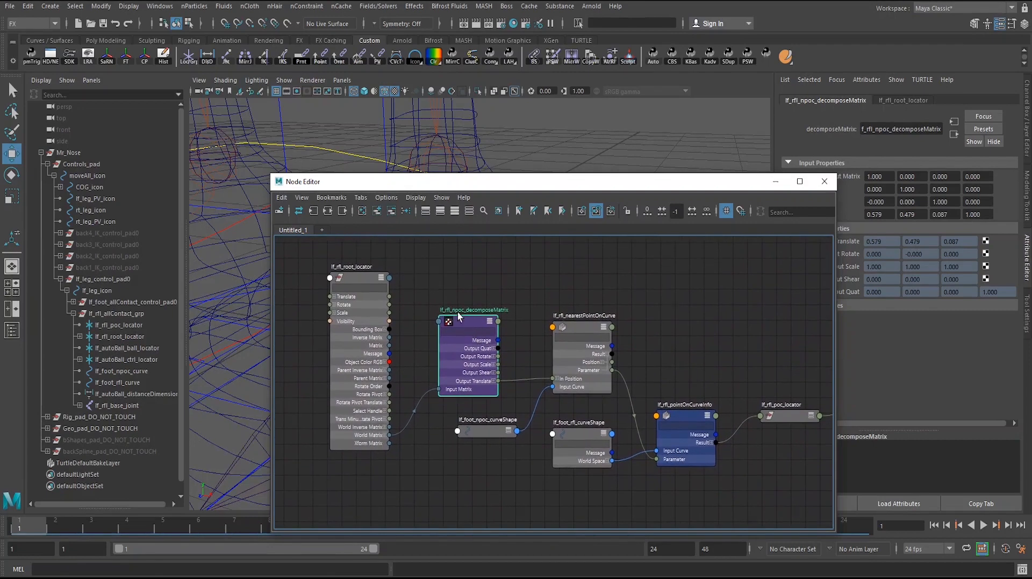
mouse_move(483, 327)
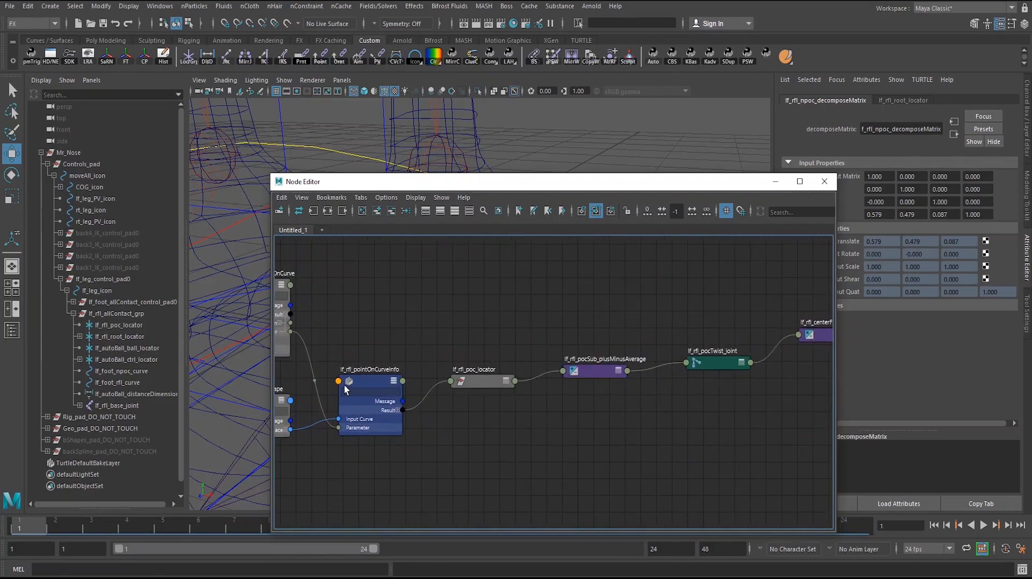
- Trace the point-on-curve info, poc locator and base joint feeding the pocSub plus-minus-average node
click(482, 382)
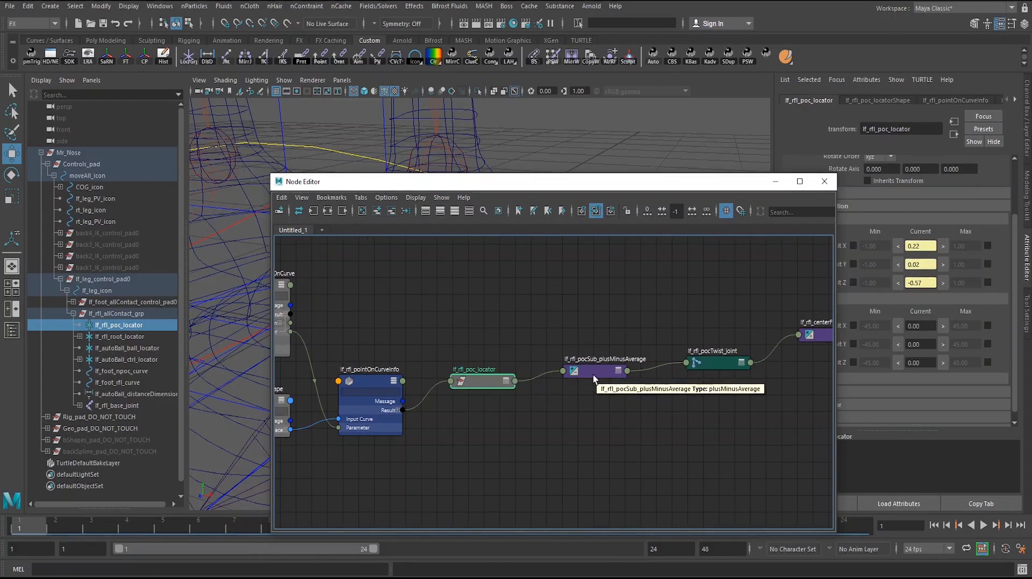
click(594, 371)
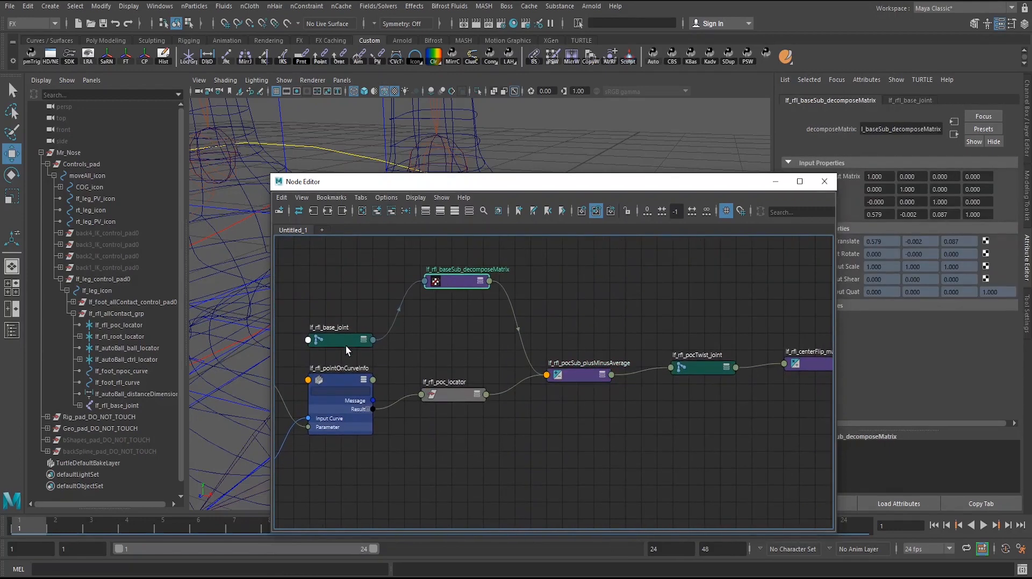
click(454, 394)
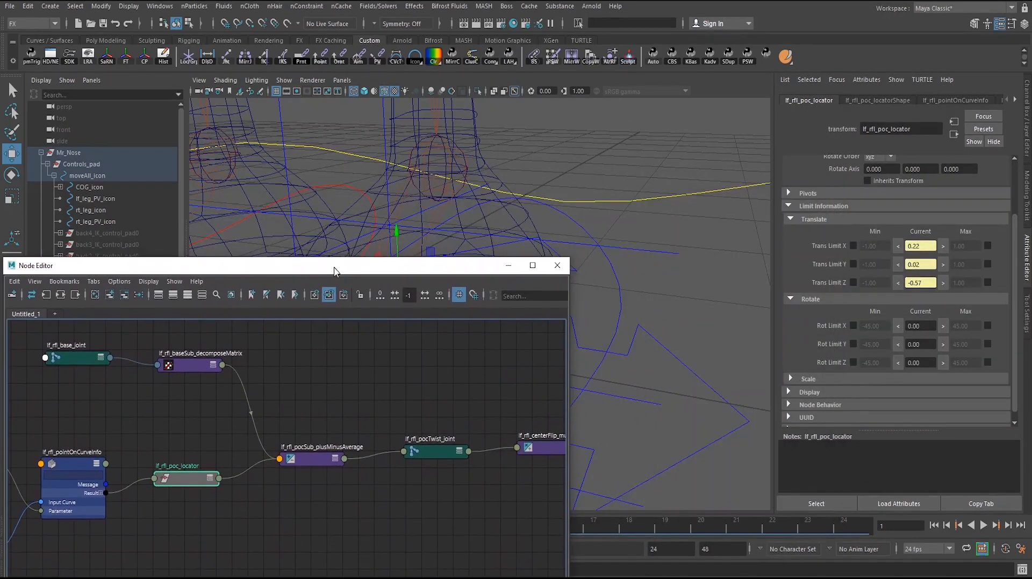
drag(334, 266, 418, 308)
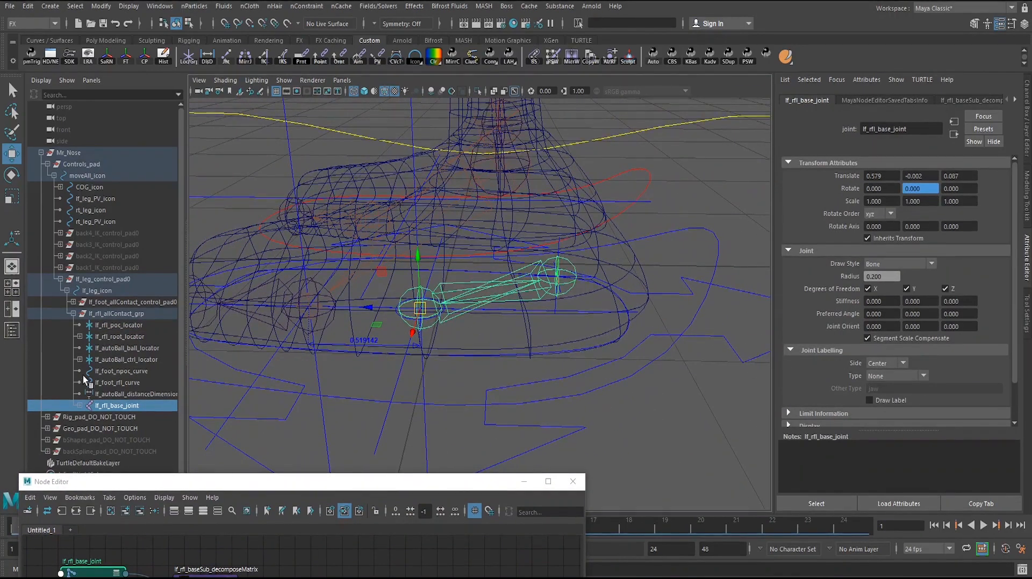
- Expand lf_rfl_base_joint in the Outliner and zoom in on the foot joints
click(88, 405)
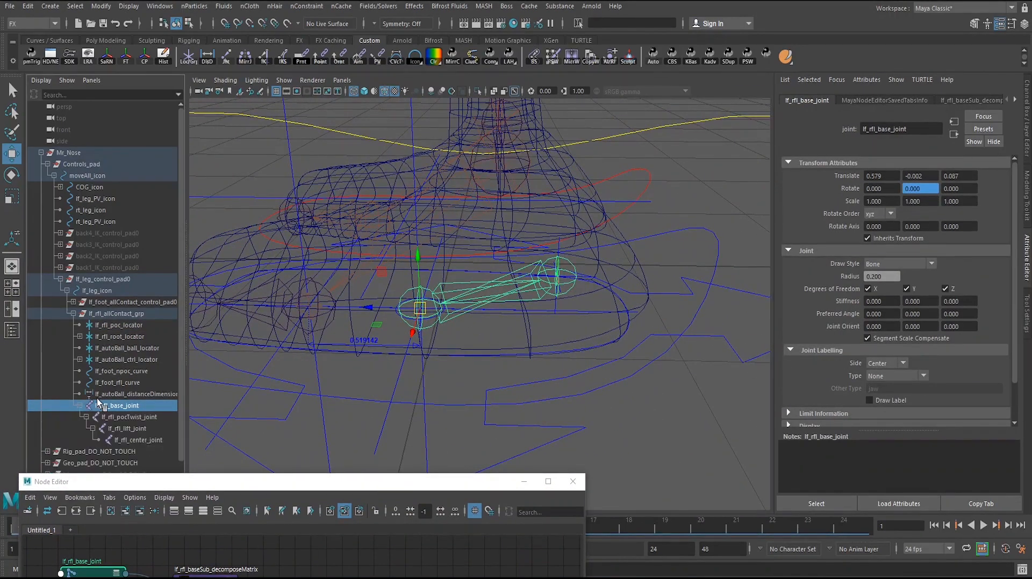
scroll(down, 3)
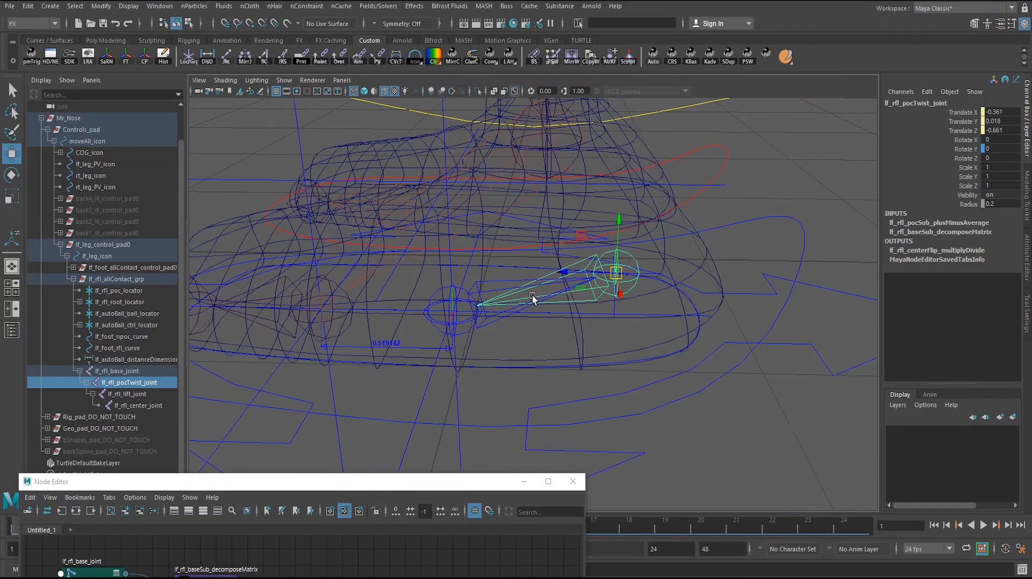
drag(533, 300, 576, 336)
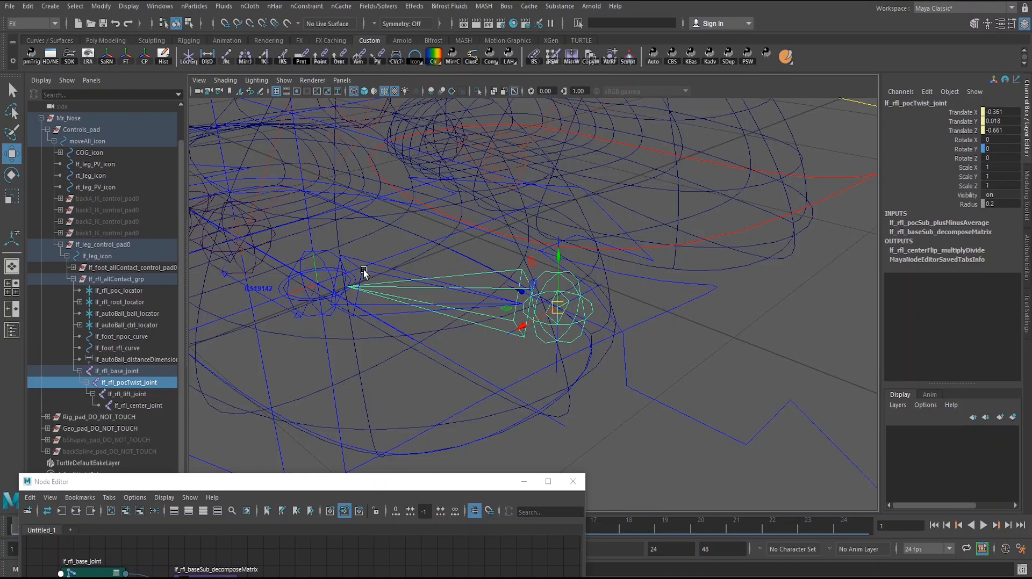
- Select the center, base, lift and center joints in turn, then the poc locator
click(138, 405)
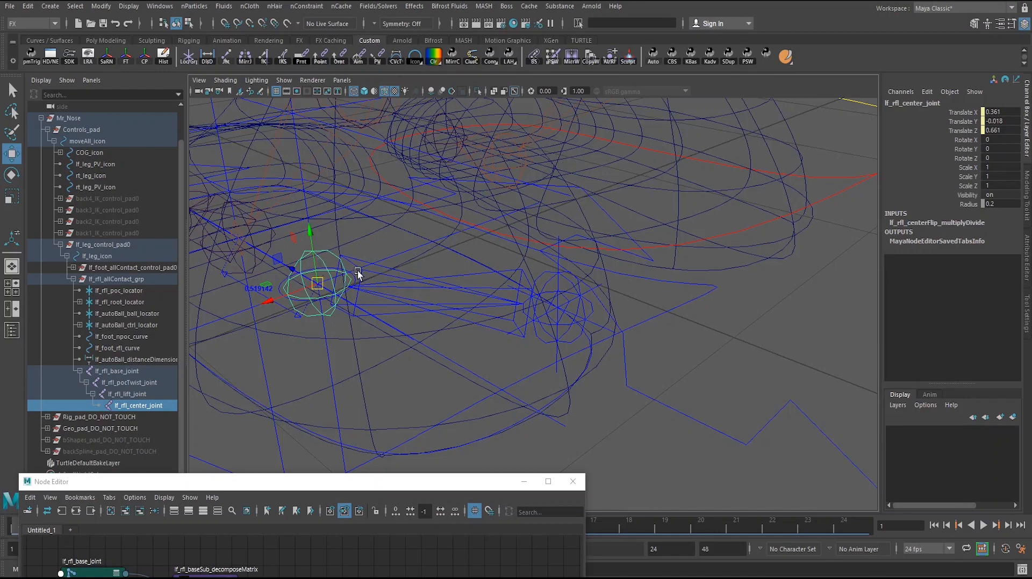
click(117, 371)
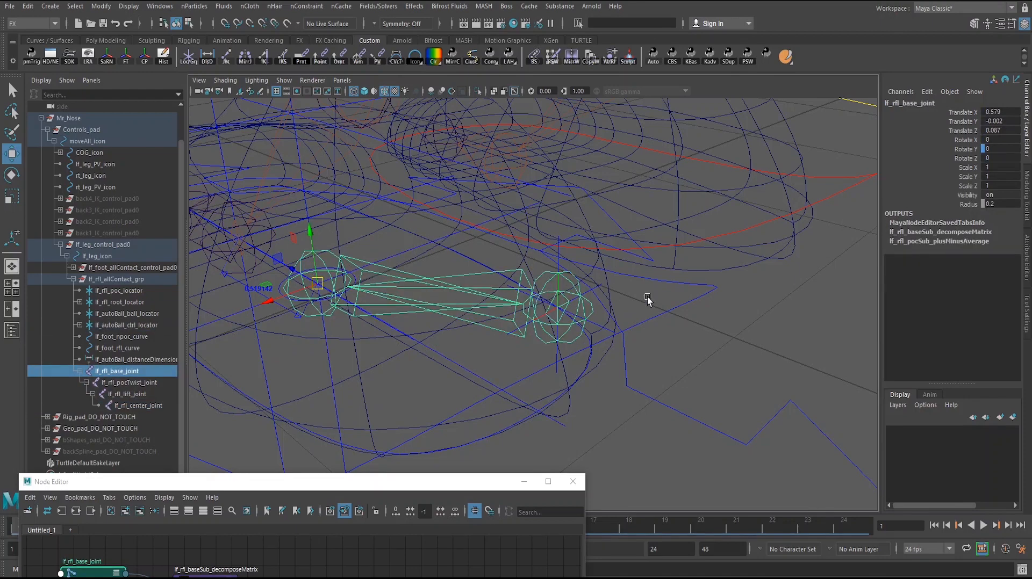
click(126, 394)
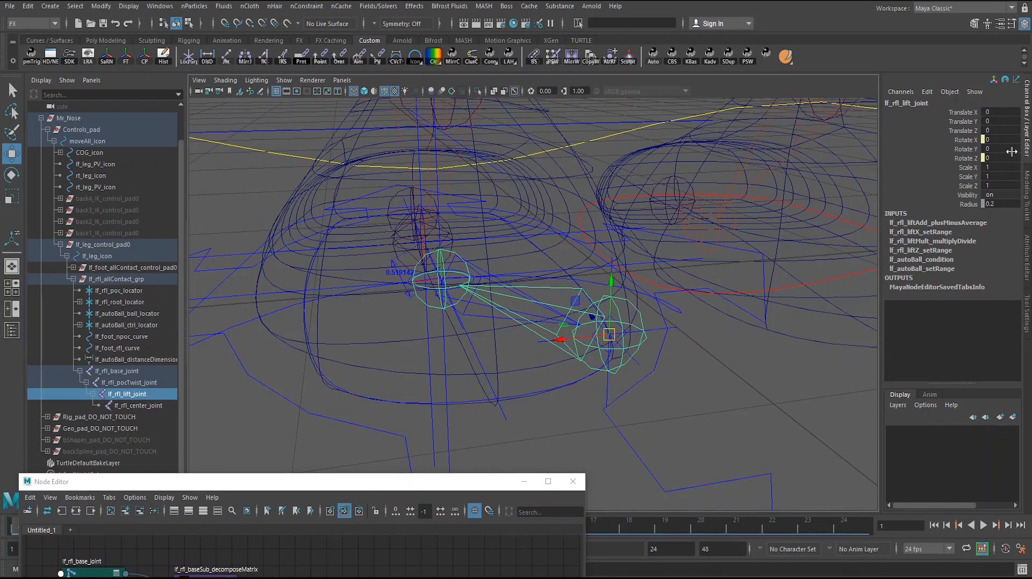
click(136, 405)
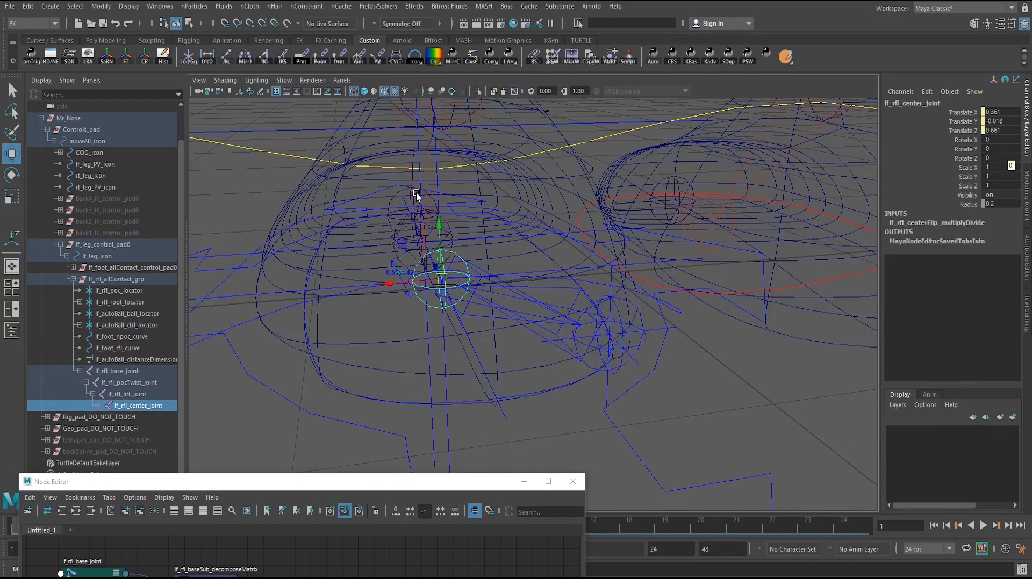
click(129, 383)
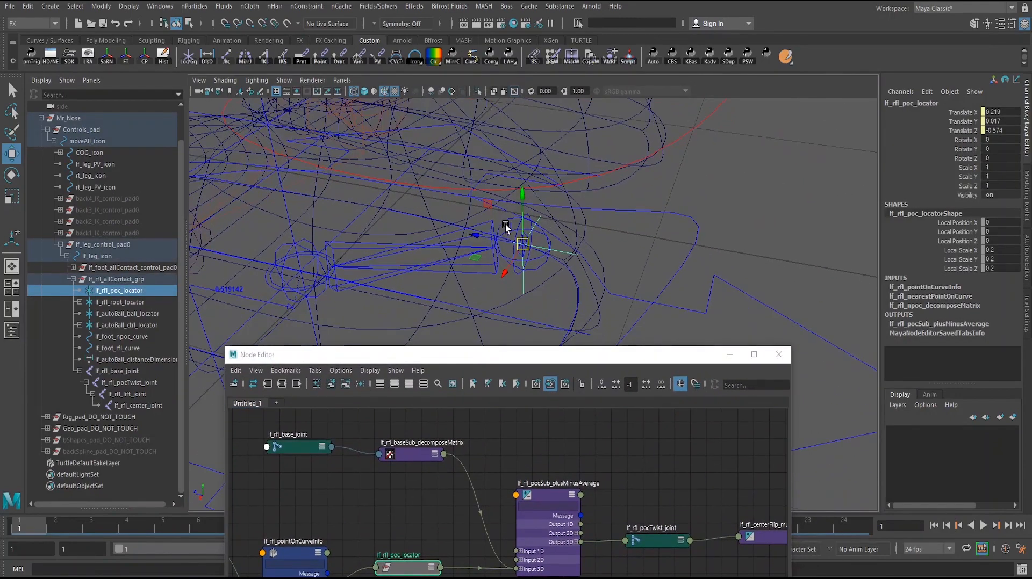
- Select lf_rfl_poc_locator, expand pocSub's Input 3D entries, and check the base joint's translates
click(123, 394)
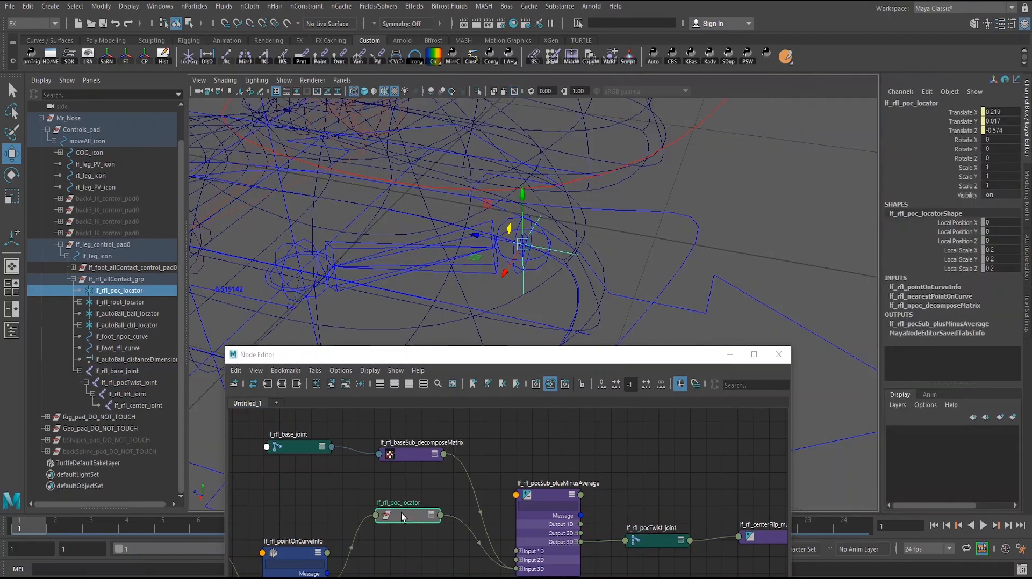
click(558, 483)
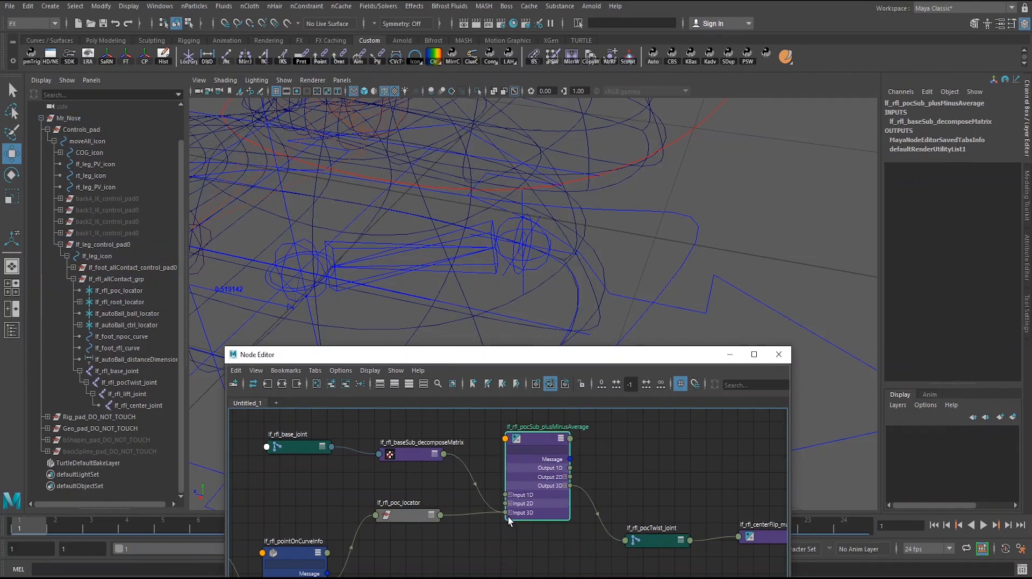
click(412, 453)
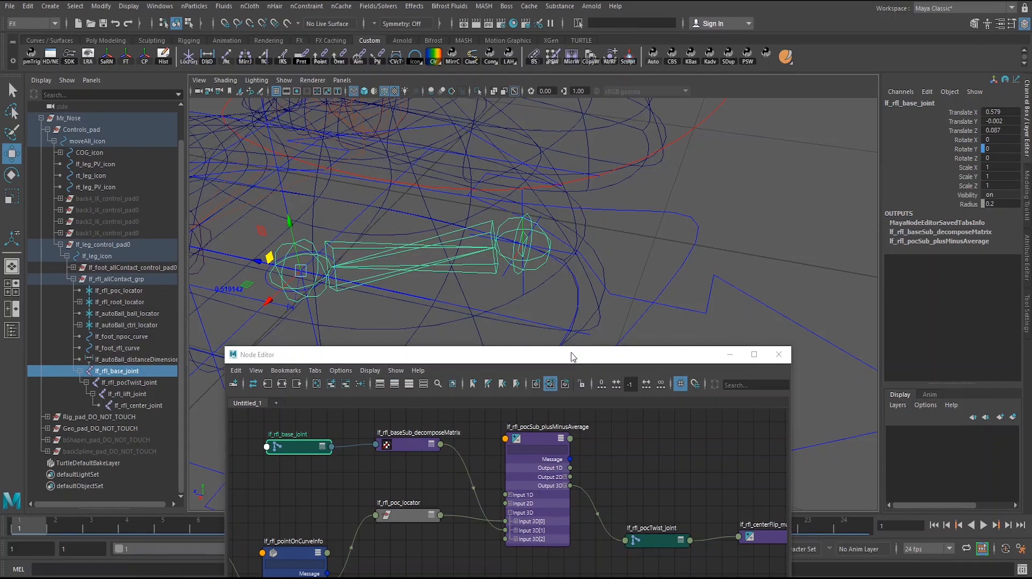
mouse_move(978, 134)
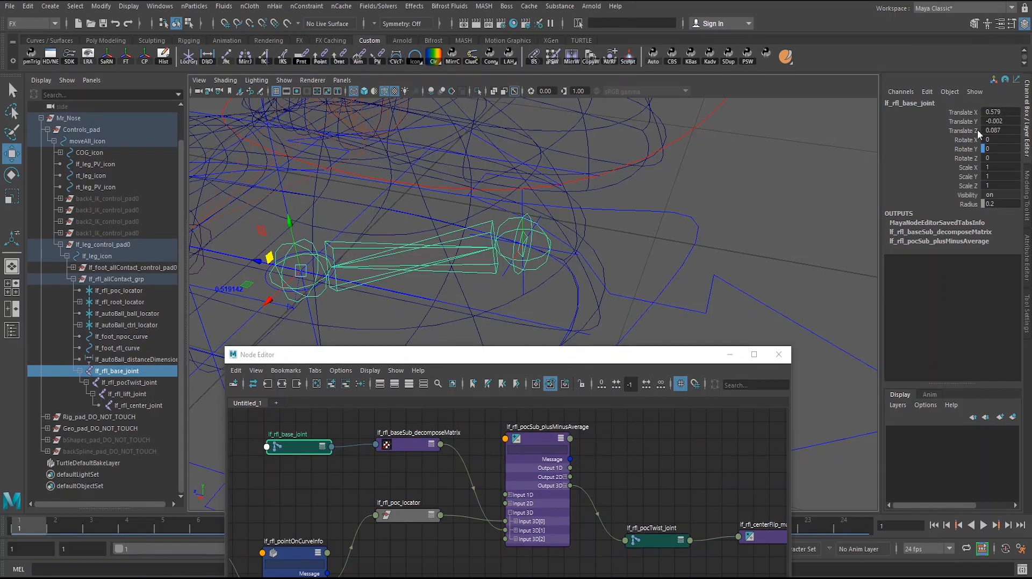
click(655, 541)
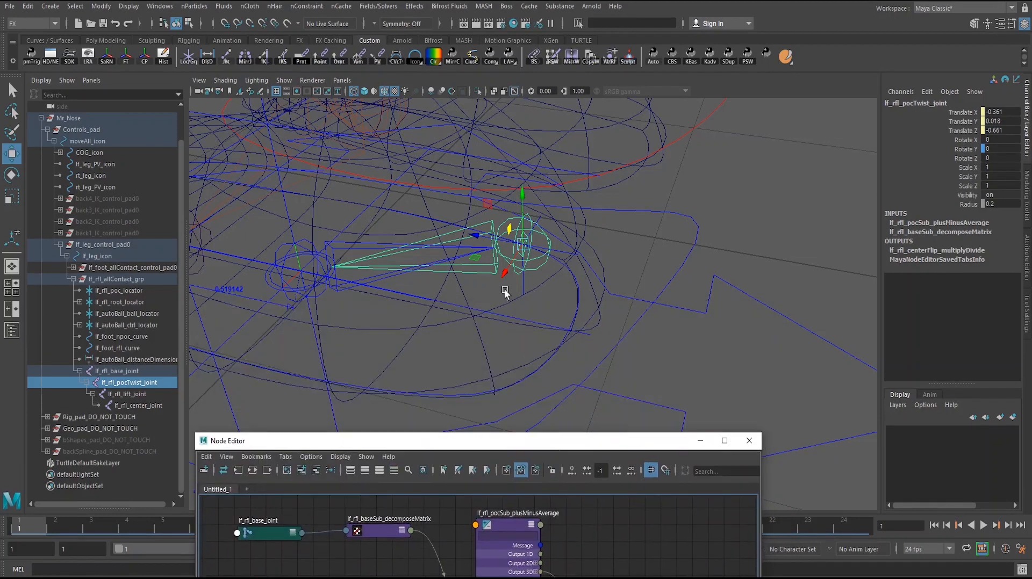
mouse_move(483, 231)
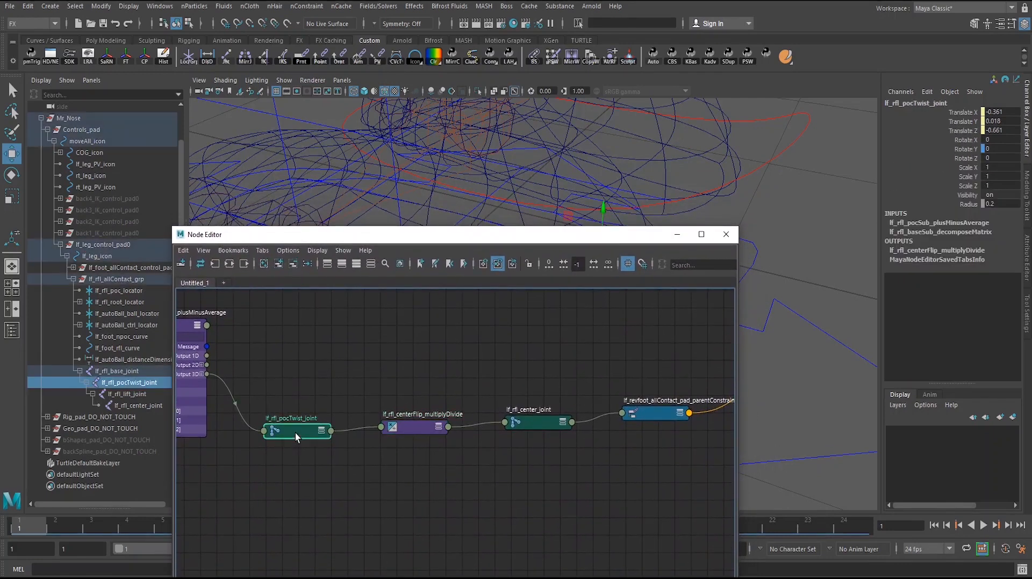
- Select lf_rfl_center_joint after tracing pocTwist through the centerFlip multiplyDivide
click(415, 427)
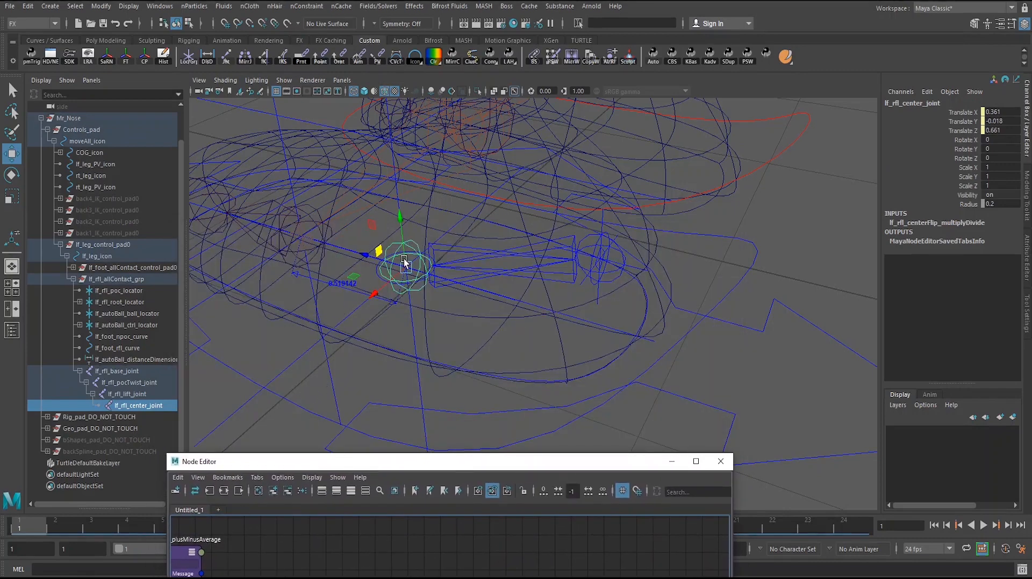
click(125, 395)
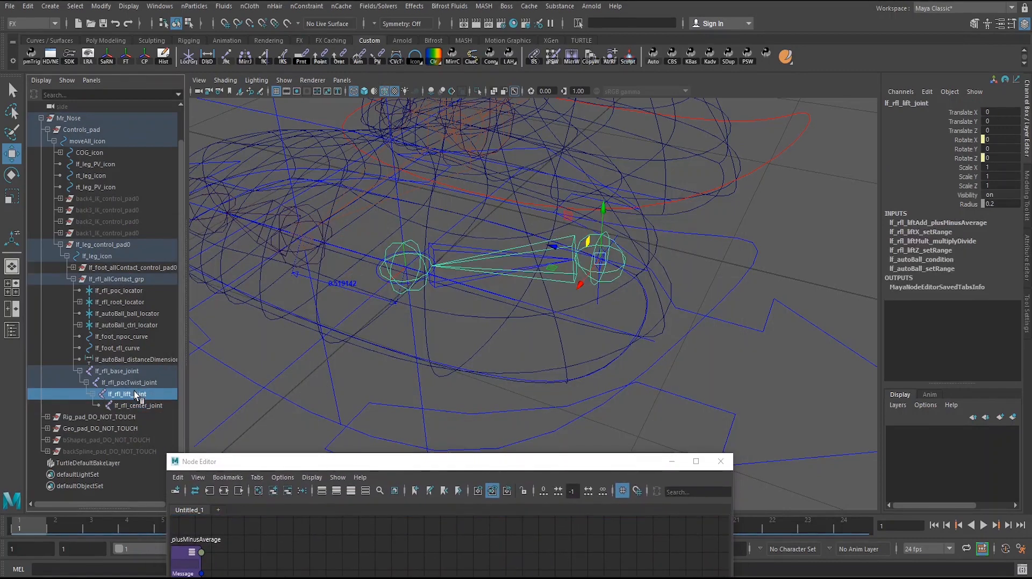
click(129, 383)
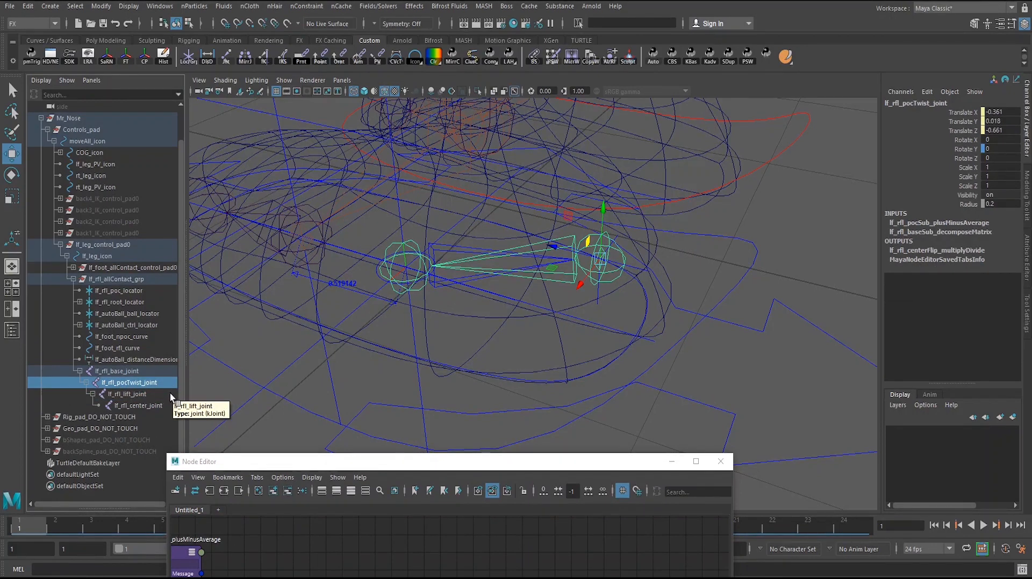
click(126, 394)
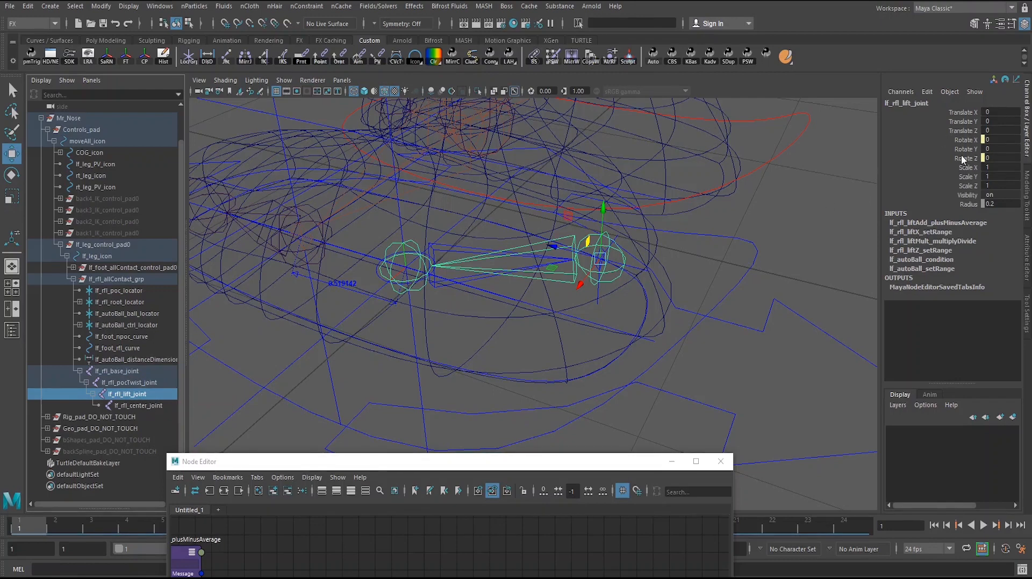
mouse_move(961, 156)
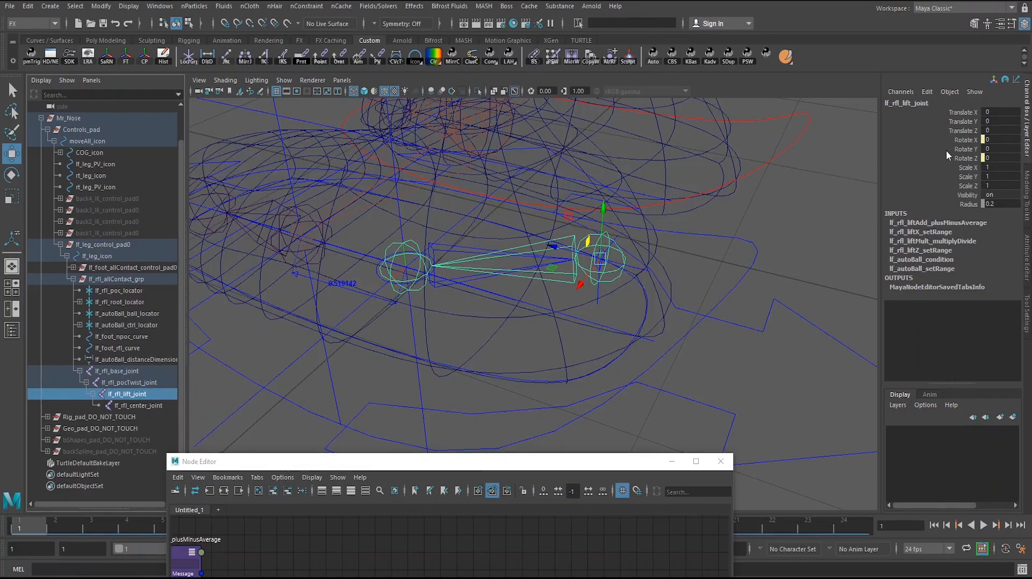
mouse_move(543, 286)
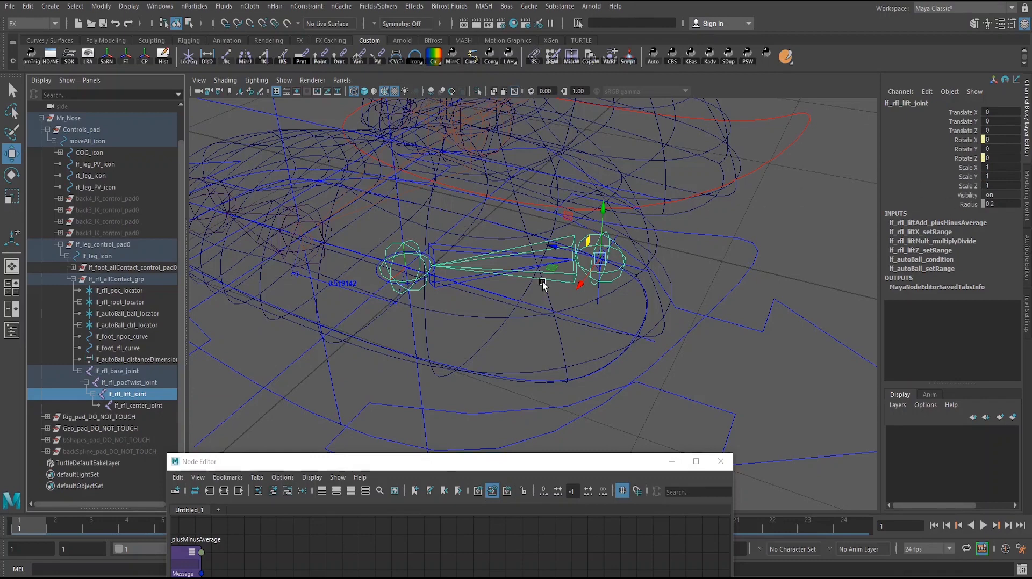
click(137, 405)
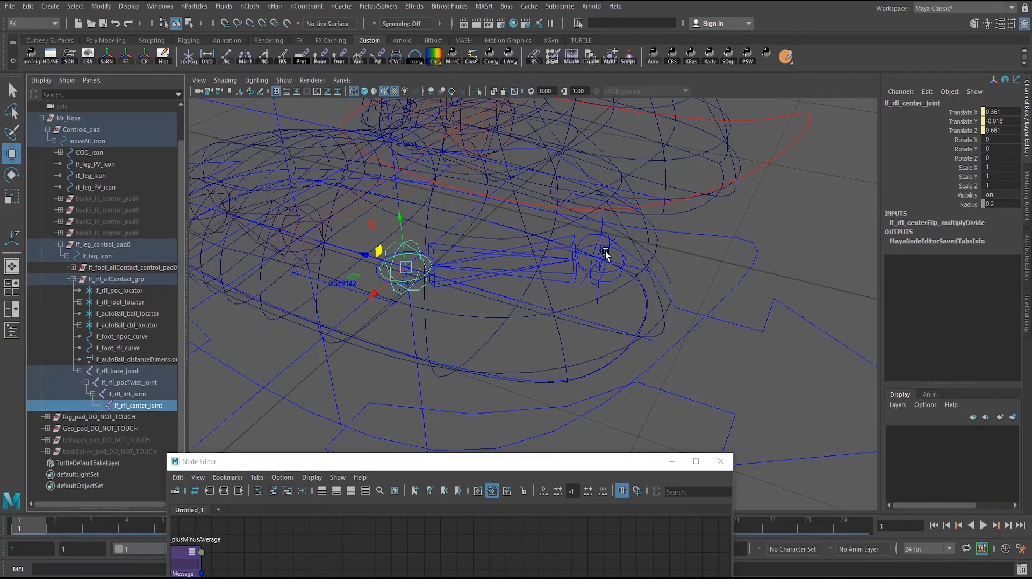
mouse_move(610, 273)
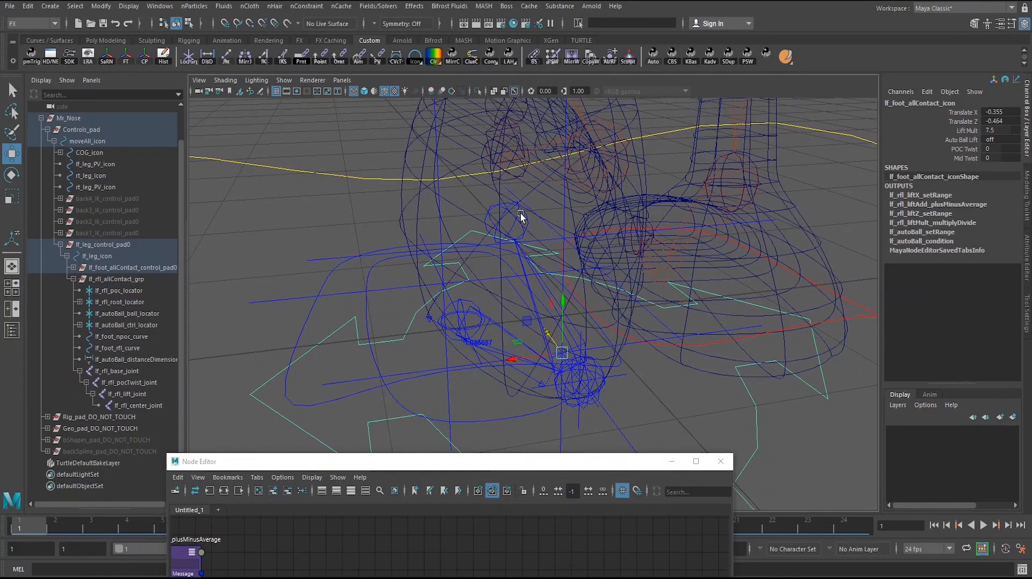
- Select lf_rfl_center_joint and the all-contact control to graph their connections
click(140, 405)
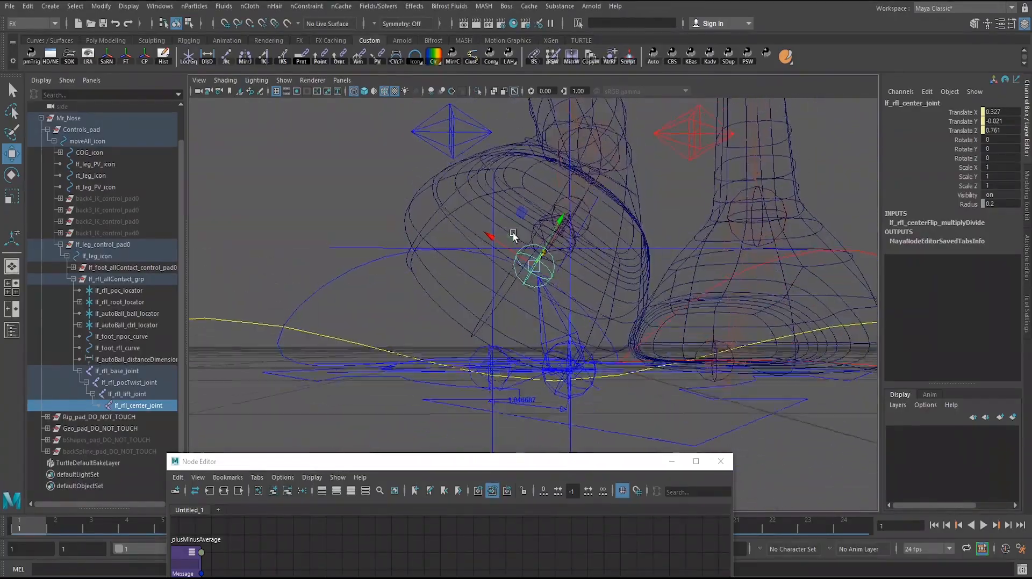
click(126, 394)
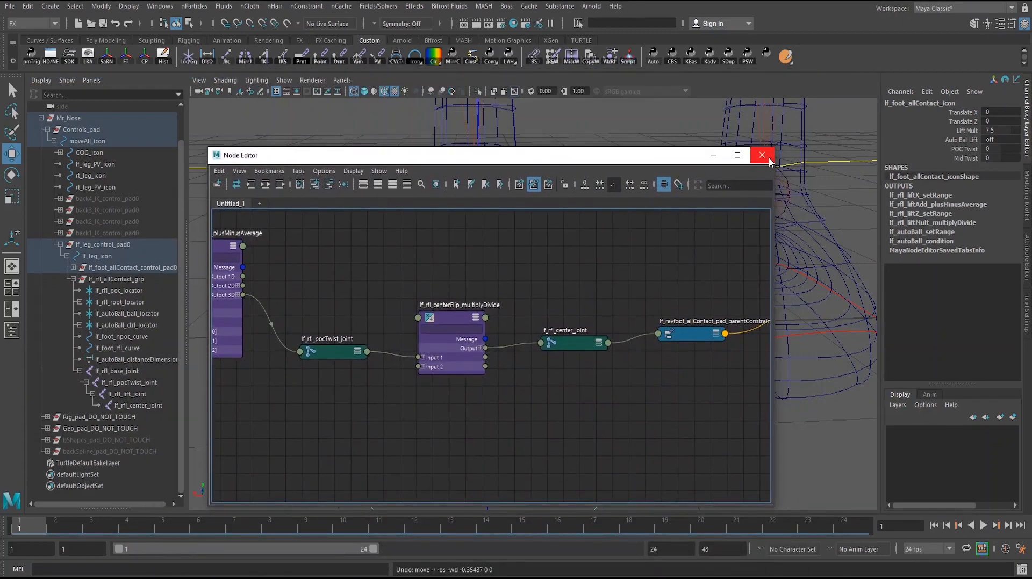
- Close the Node Editor, then select and expand lf_revfoot_pad to show its children
click(762, 155)
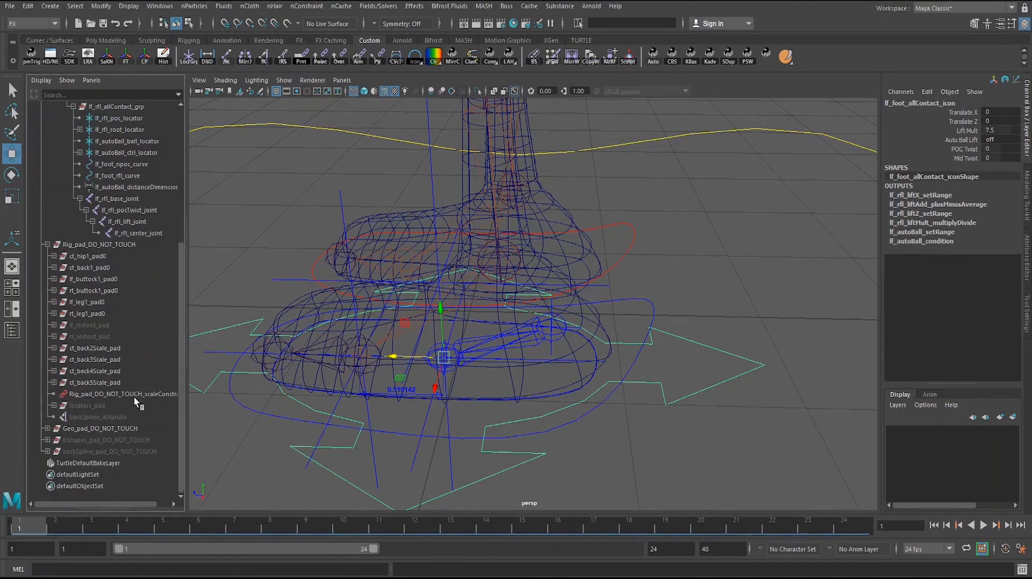
click(88, 325)
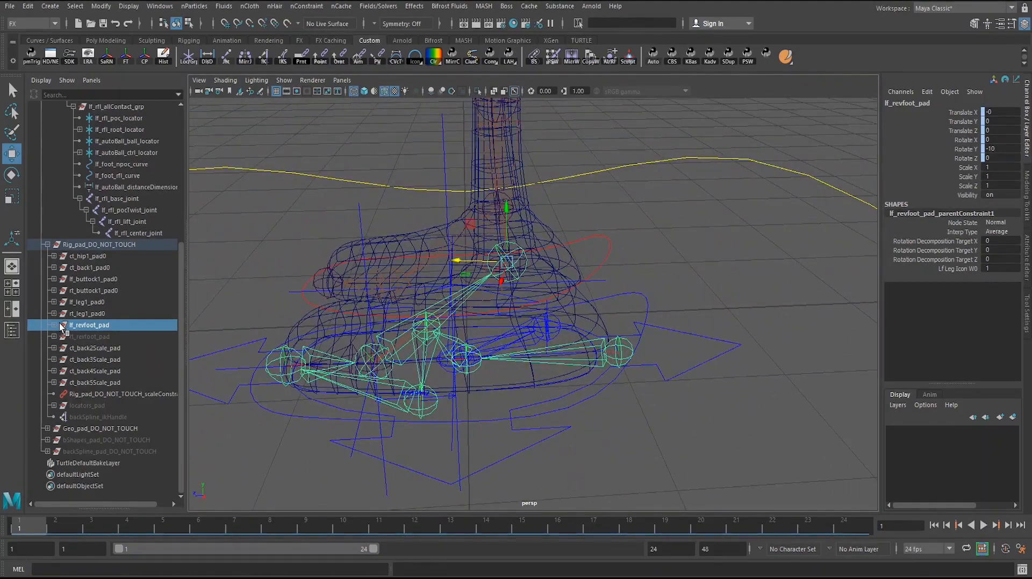
click(53, 326)
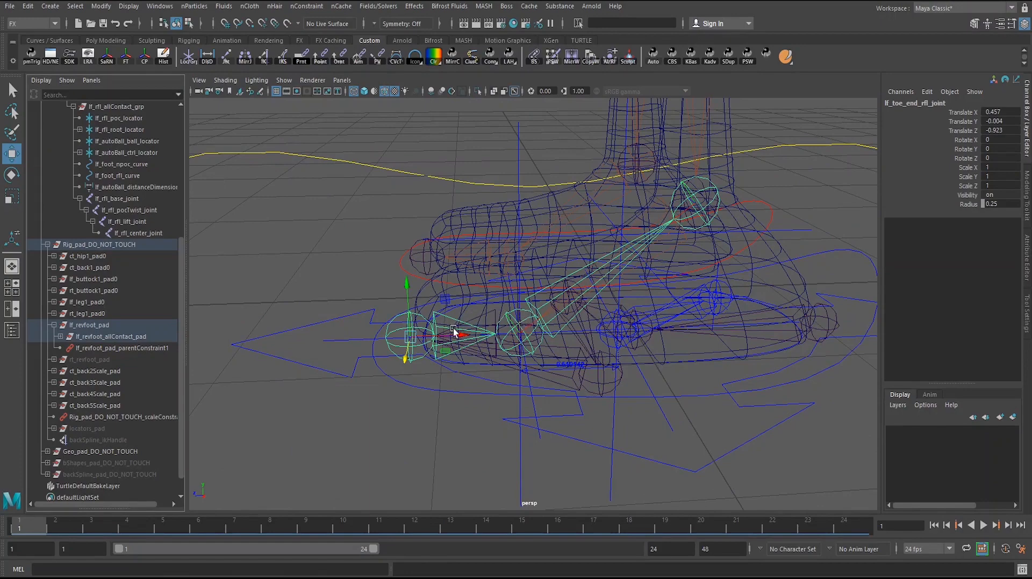
drag(461, 329, 559, 356)
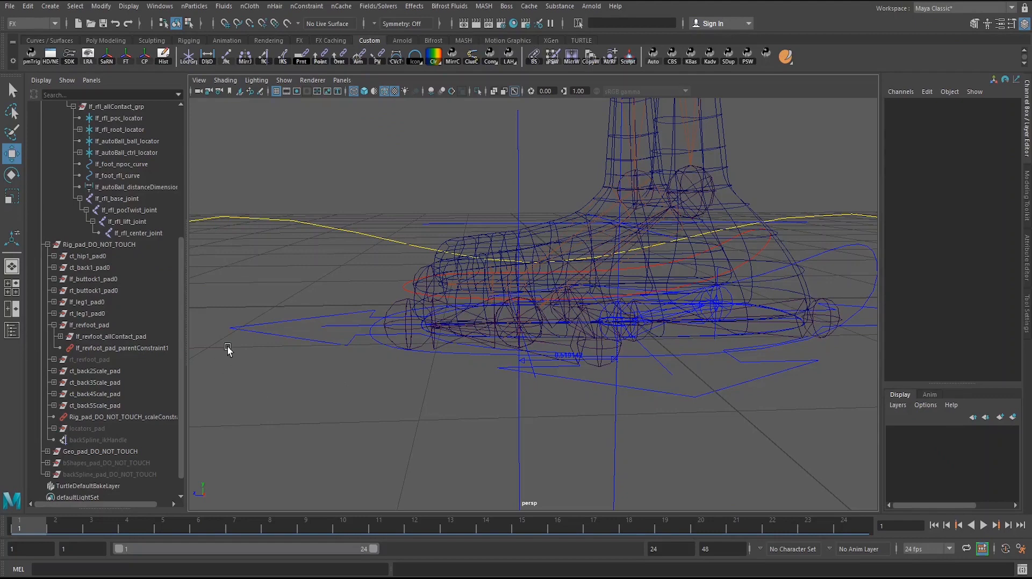
- Show the feet as shaded surfaces and view them from the front
click(88, 325)
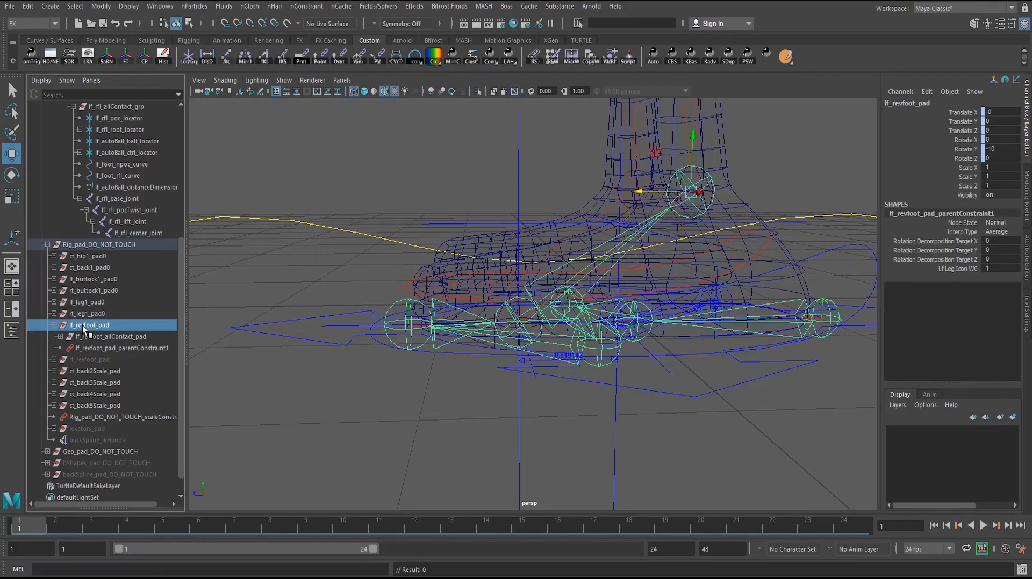
key(ctrl+h)
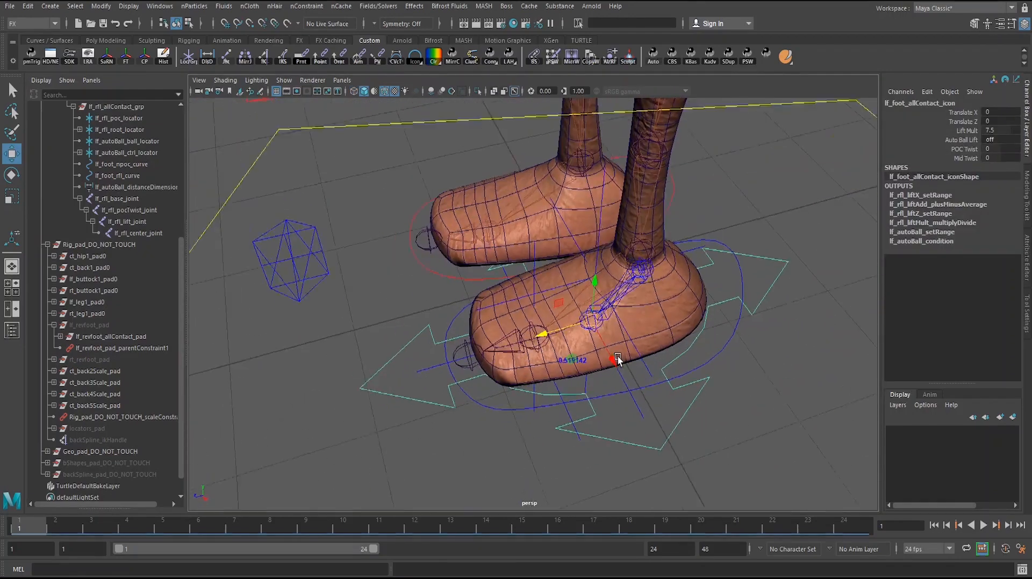
drag(615, 359, 516, 280)
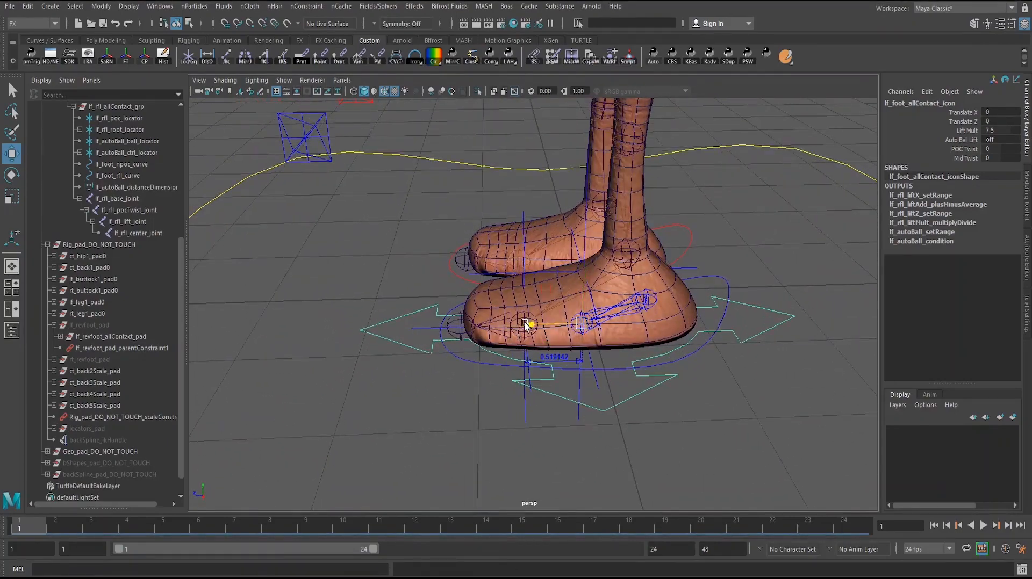
- Move lf_foot_allContact_icon to roll the left foot onto its toe and back, twice
drag(527, 324, 698, 320)
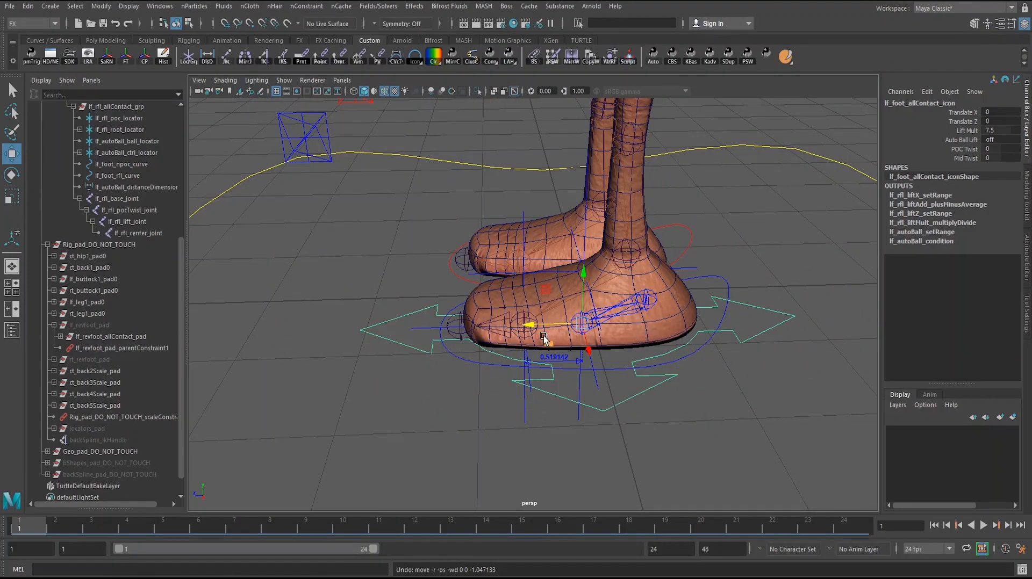
drag(530, 326, 467, 333)
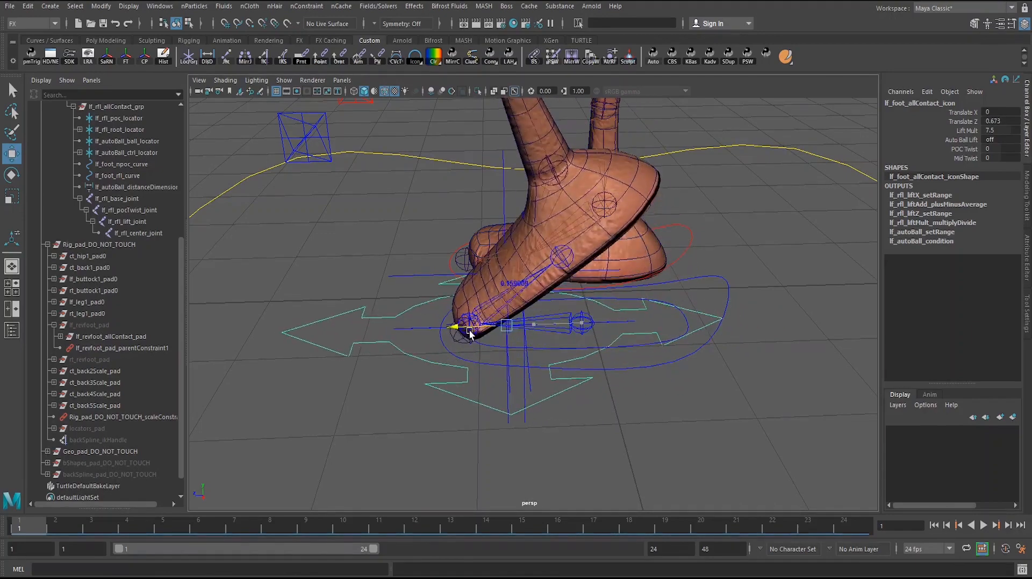
drag(467, 333, 629, 322)
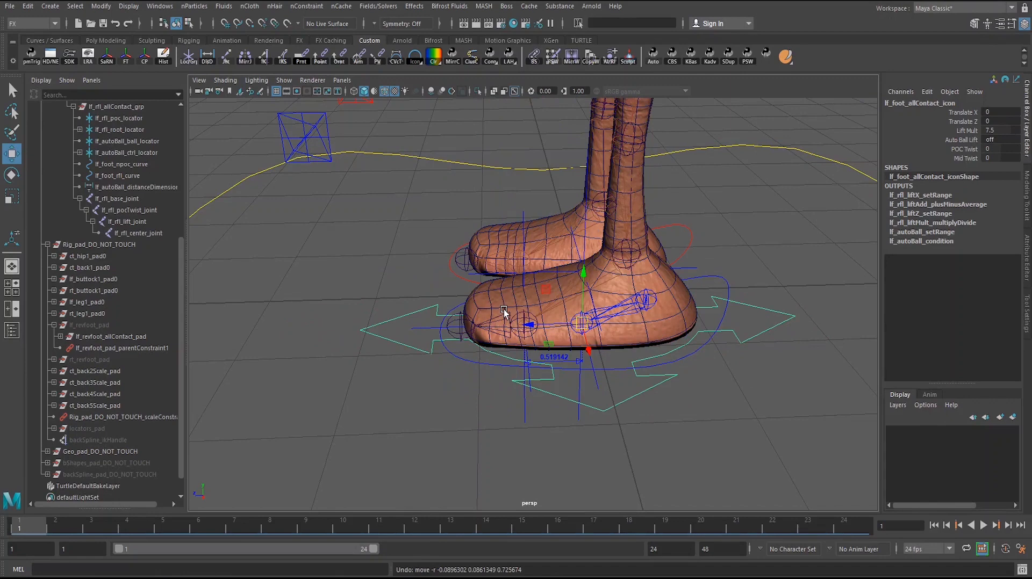
mouse_move(509, 291)
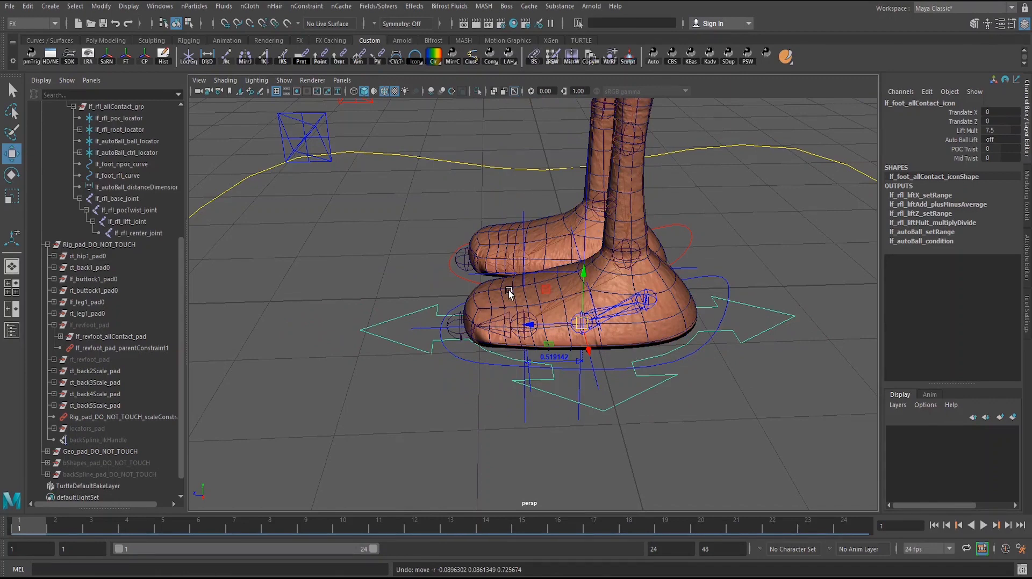
mouse_move(633, 275)
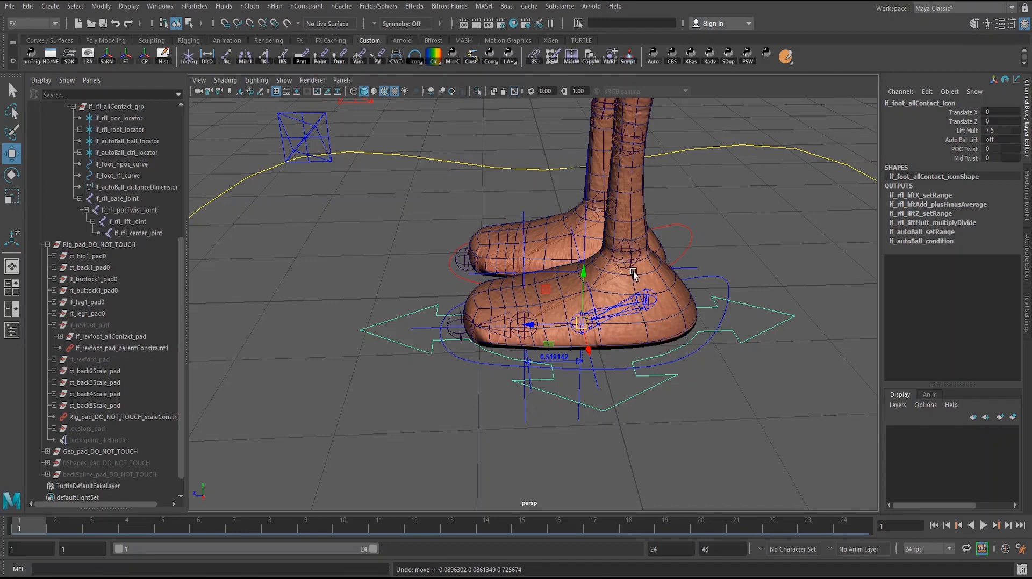
mouse_move(632, 281)
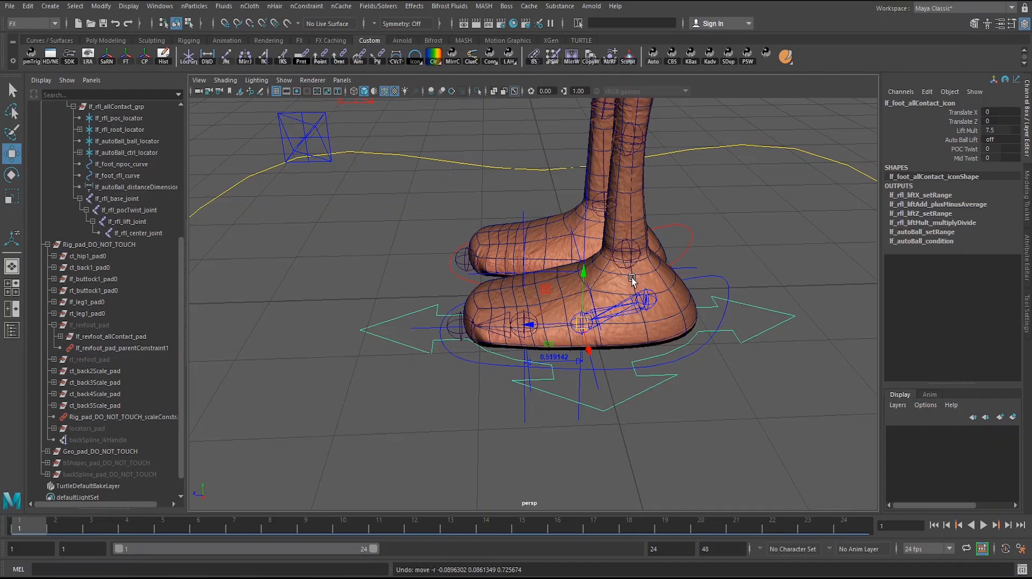
mouse_move(628, 279)
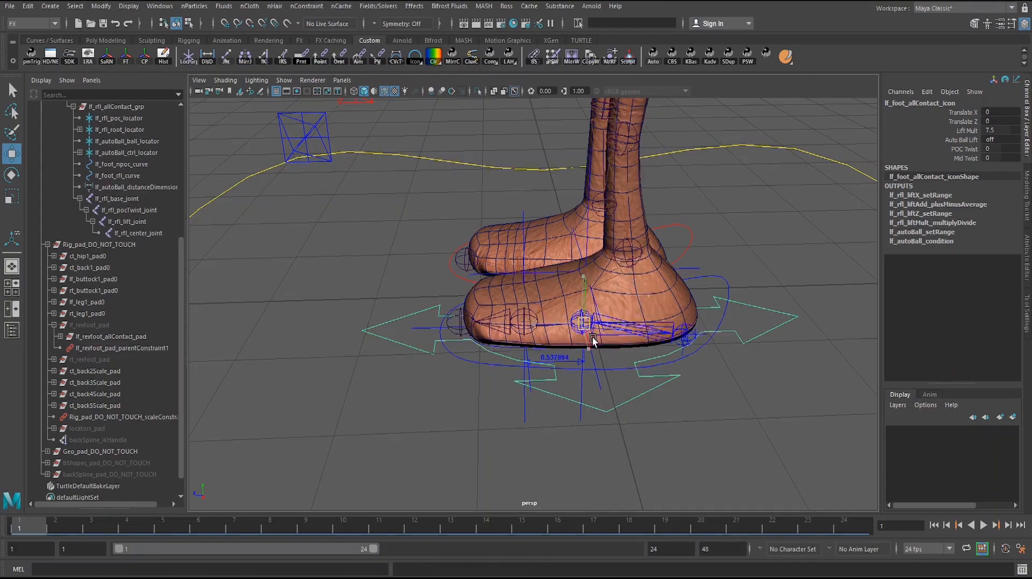
drag(589, 339, 474, 401)
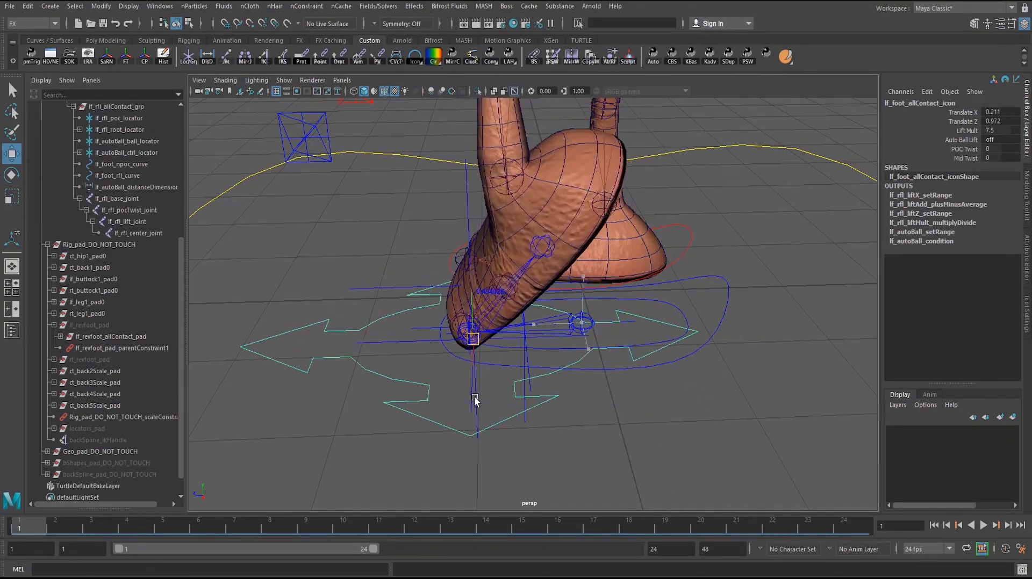
drag(471, 339, 662, 309)
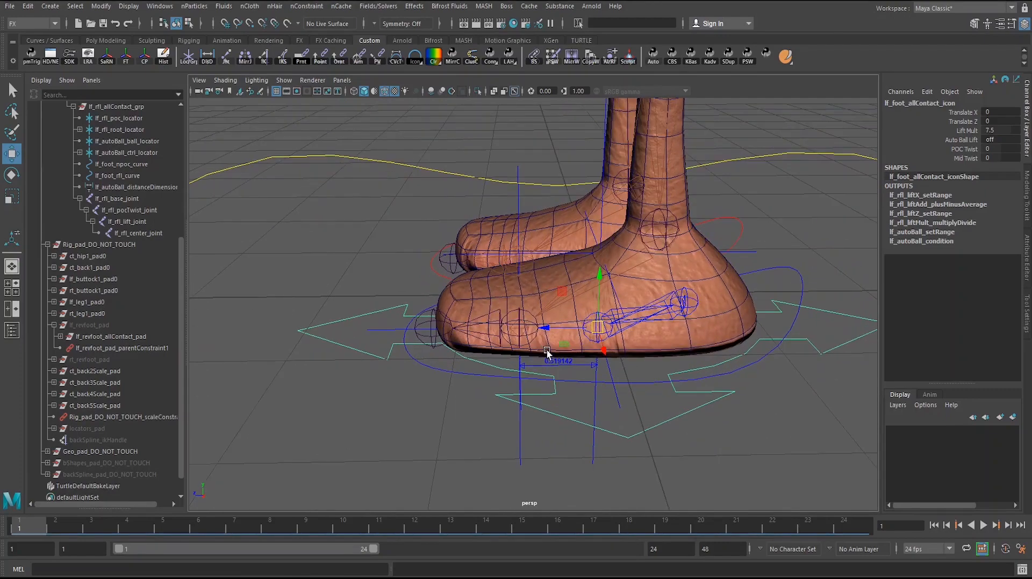
drag(546, 352, 668, 365)
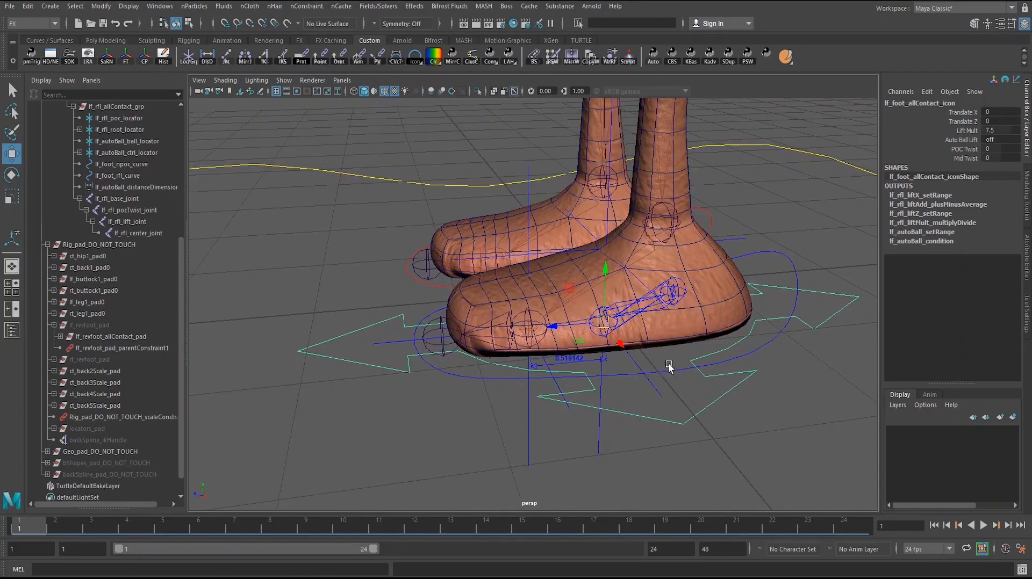